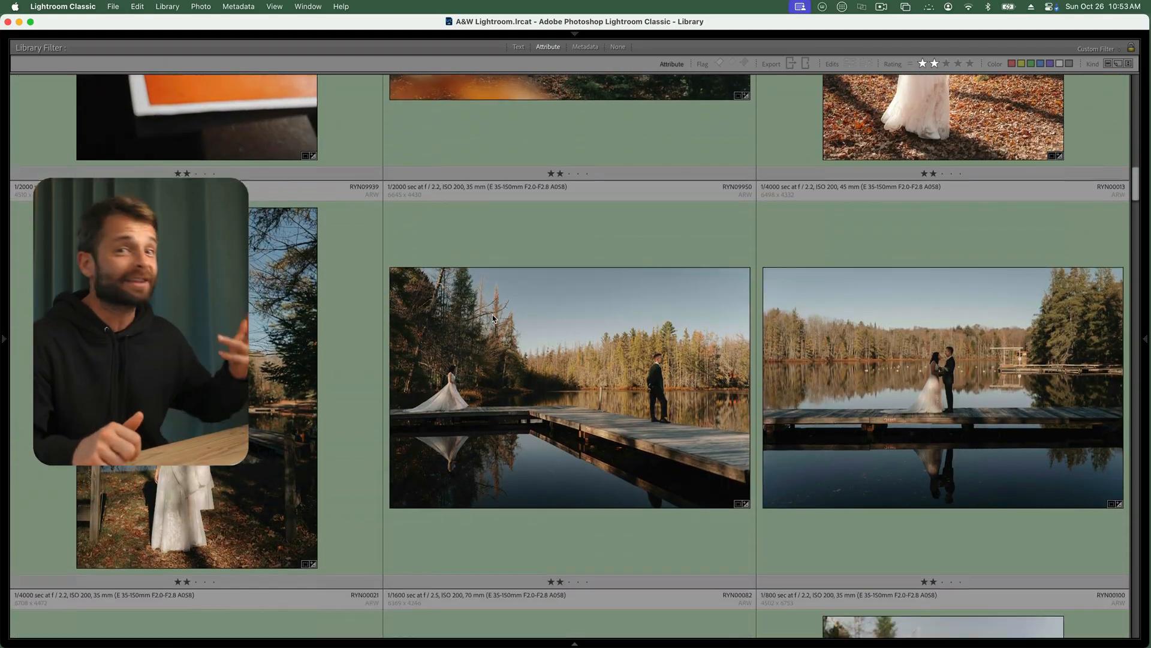
# Scroll the new-project settings toward the cull-to-1,157 and upload options
pyautogui.scroll(-3)
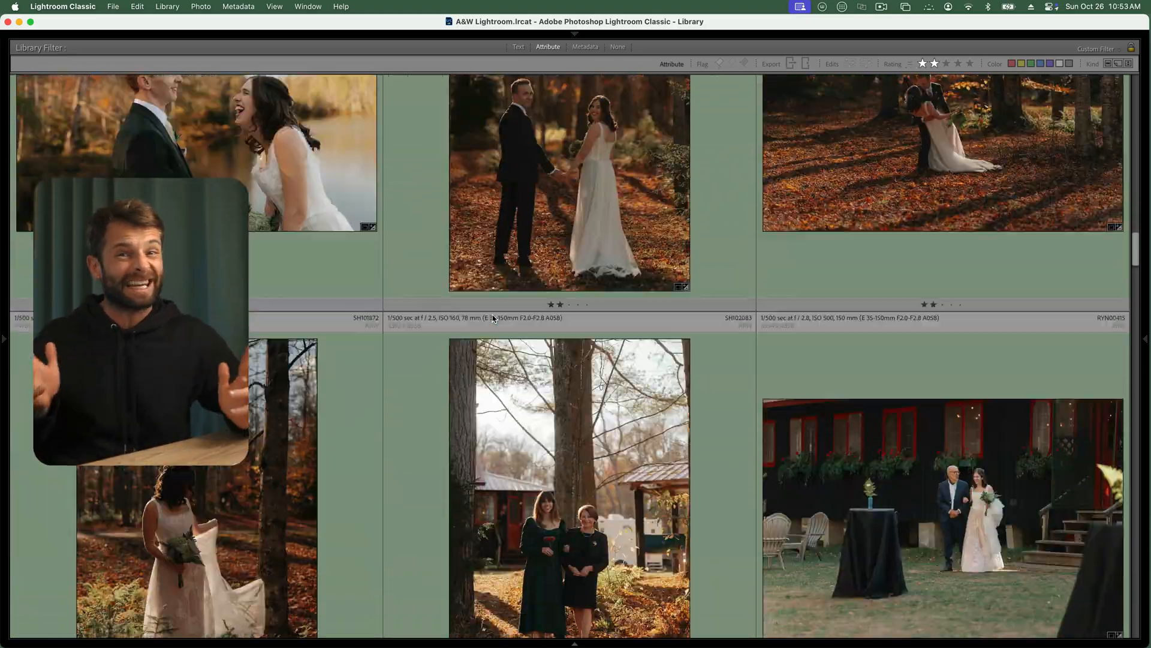
pyautogui.scroll(-3)
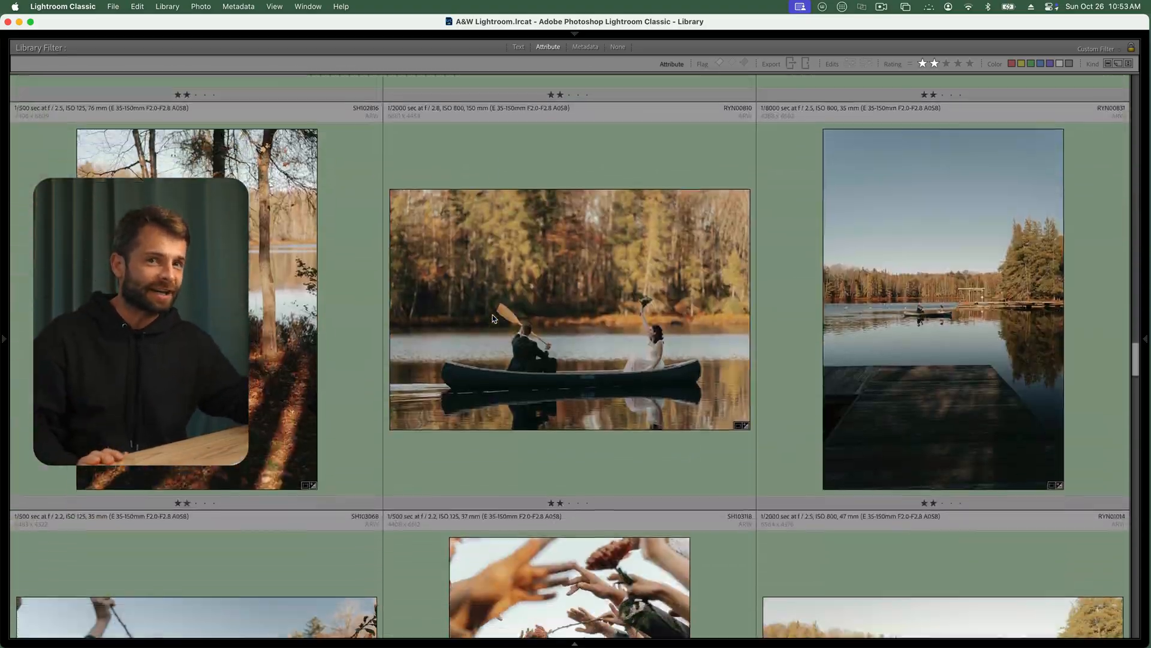
pyautogui.scroll(-3)
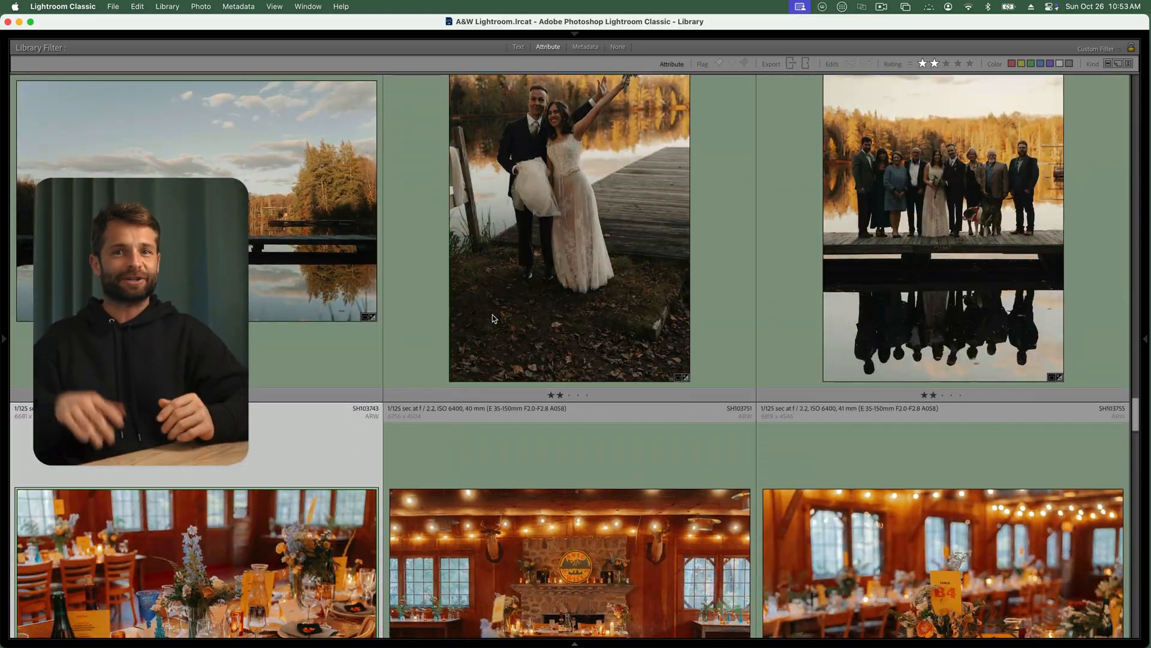
pyautogui.scroll(-3)
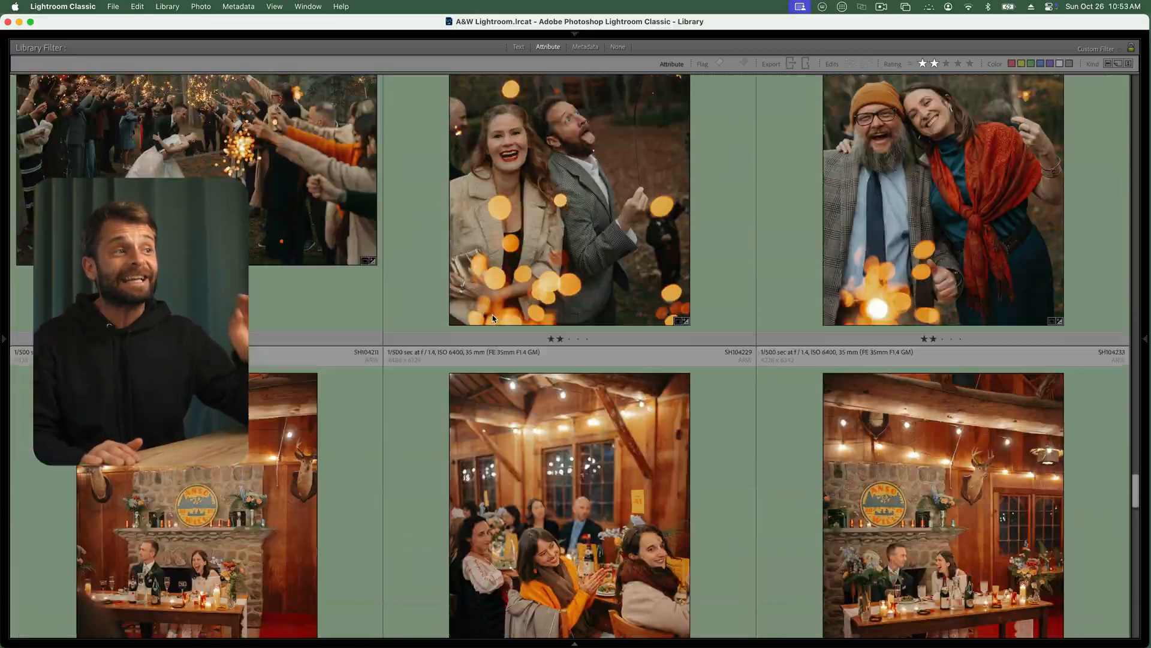
pyautogui.scroll(-3)
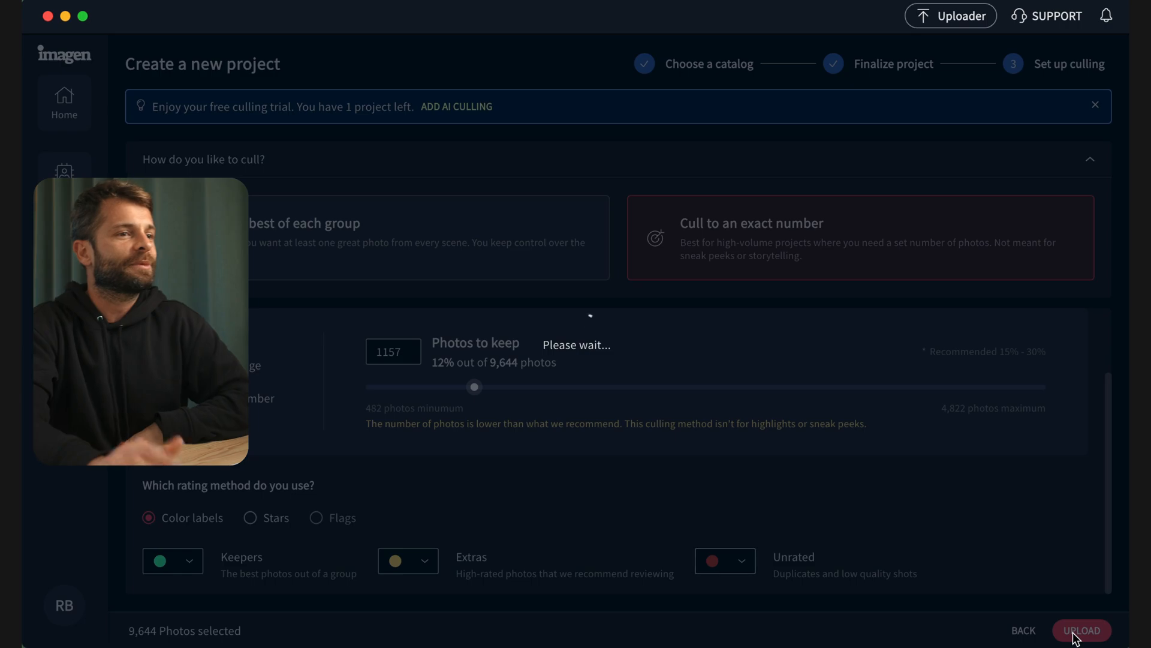
# Start uploading the 9,644-photo project to Imagen for culling
pyautogui.click(1083, 630)
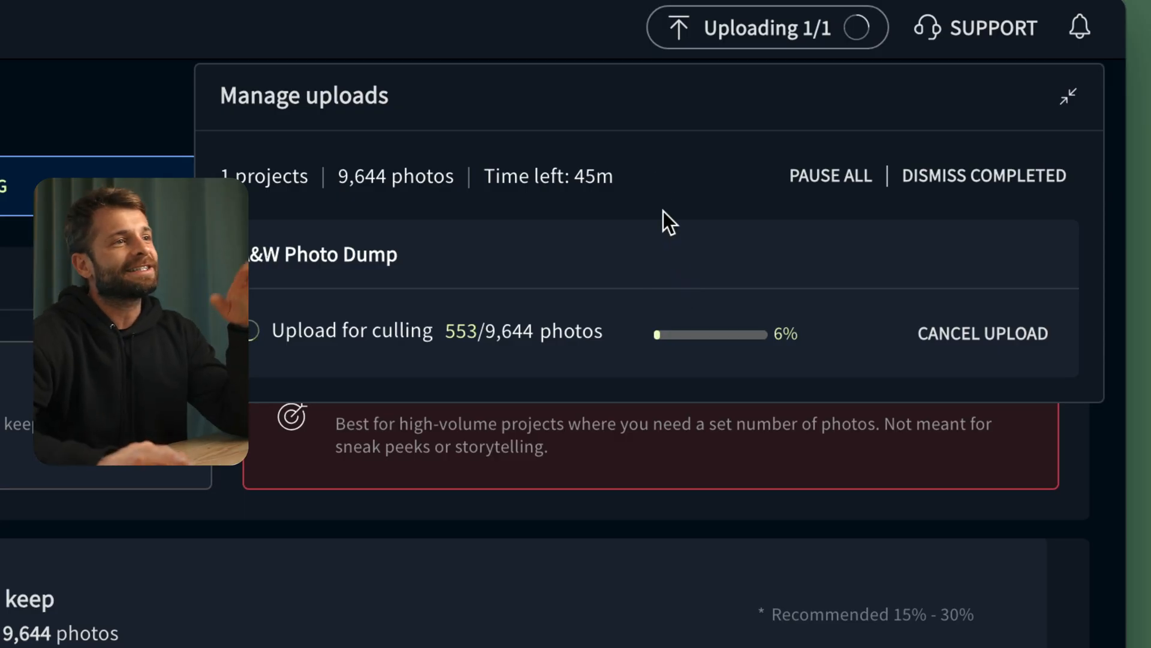
pyautogui.moveTo(660, 186)
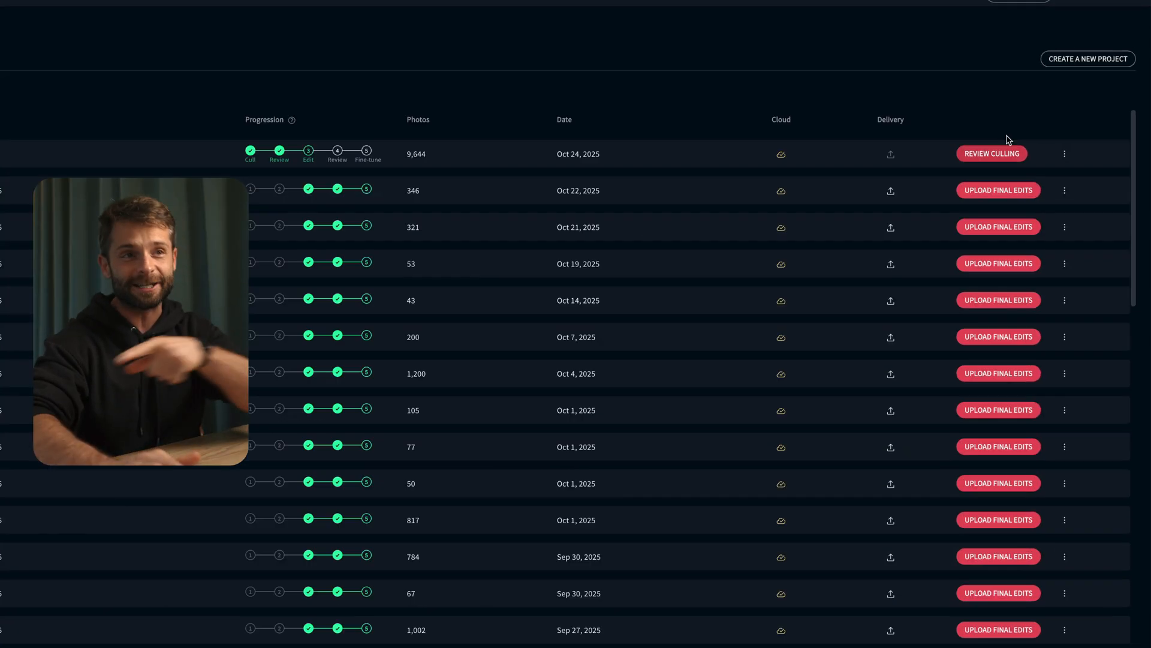
# Open Review Culling for the new project and scroll through the culling results grid
pyautogui.click(992, 153)
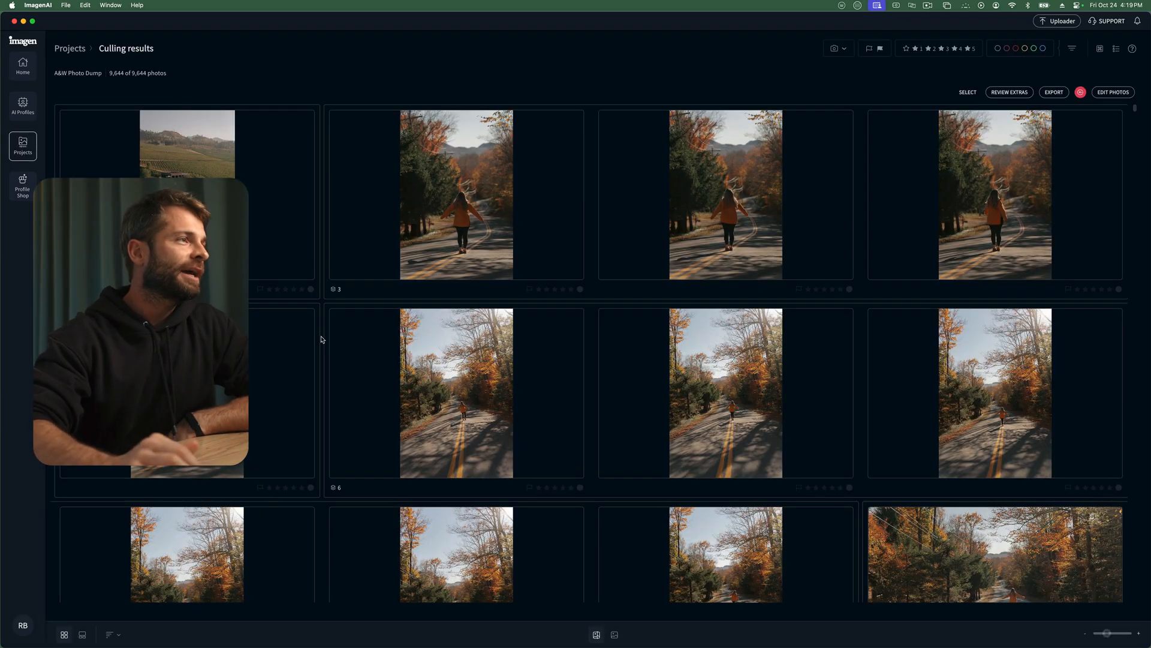
pyautogui.moveTo(1072, 213)
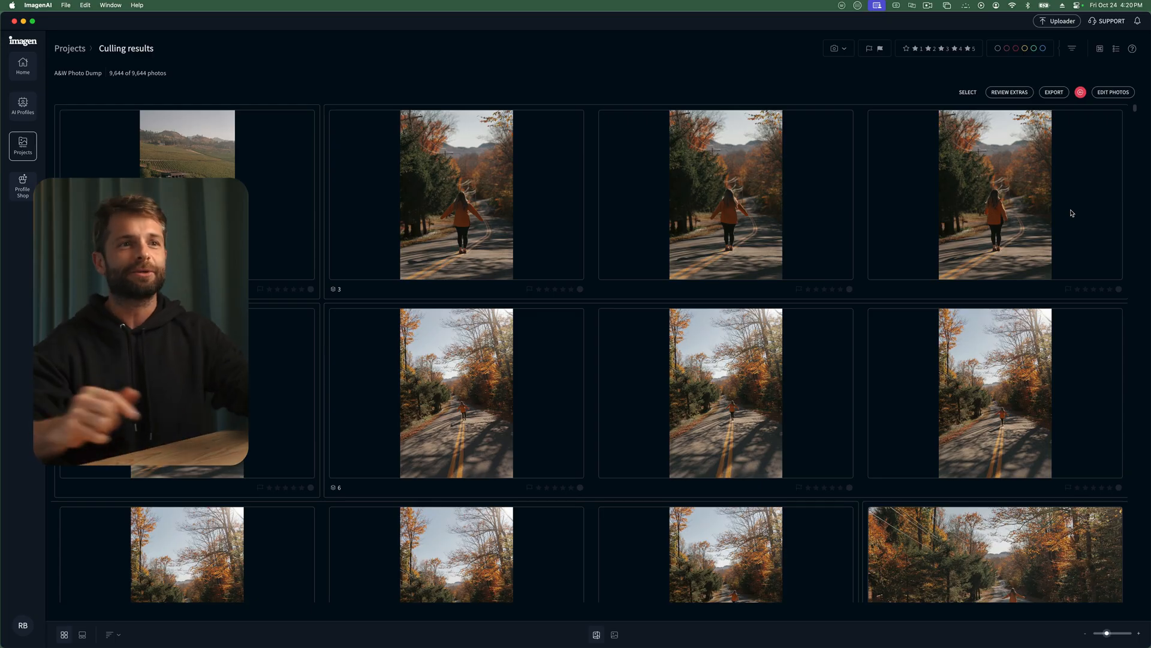
pyautogui.scroll(-3)
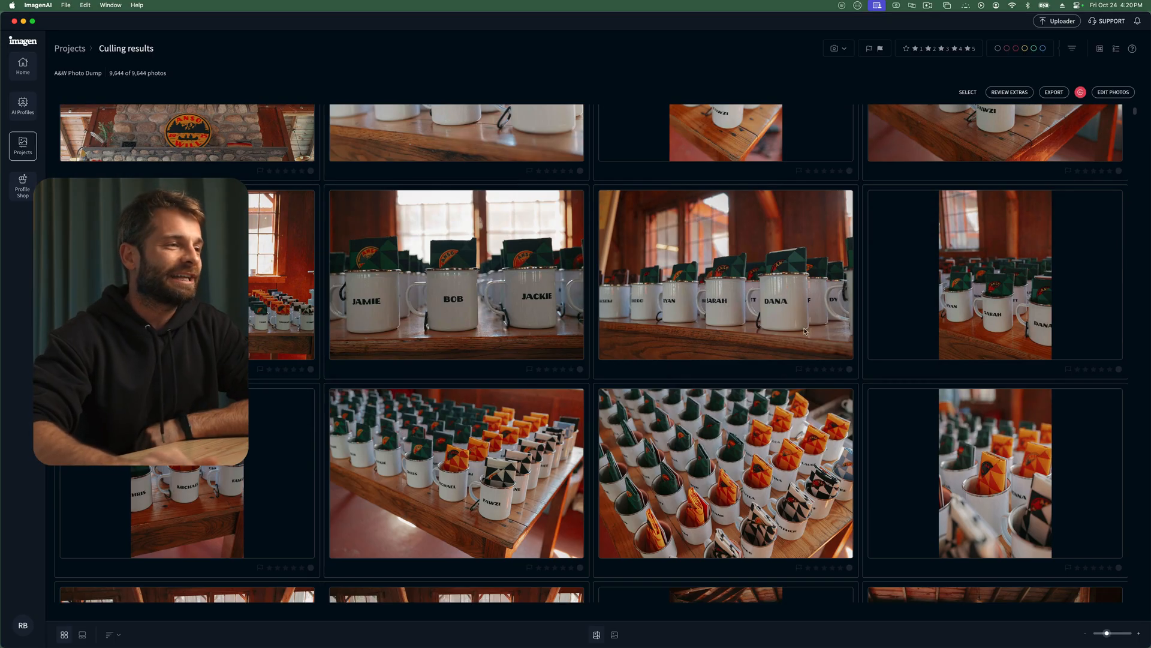
pyautogui.scroll(-3)
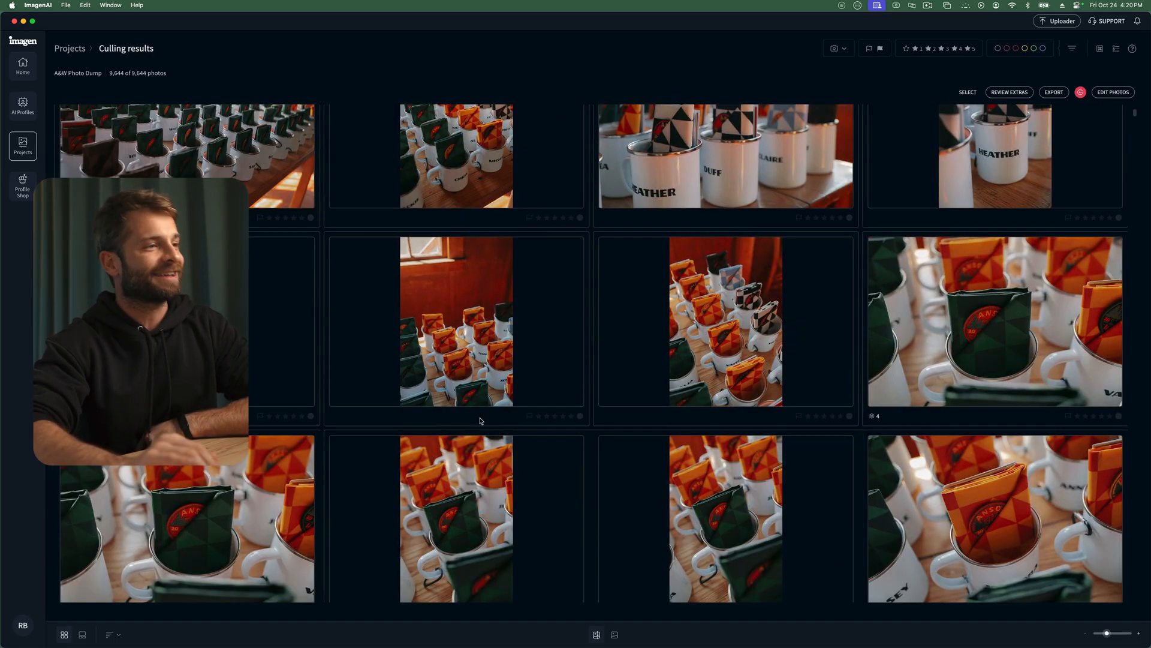
pyautogui.scroll(-3)
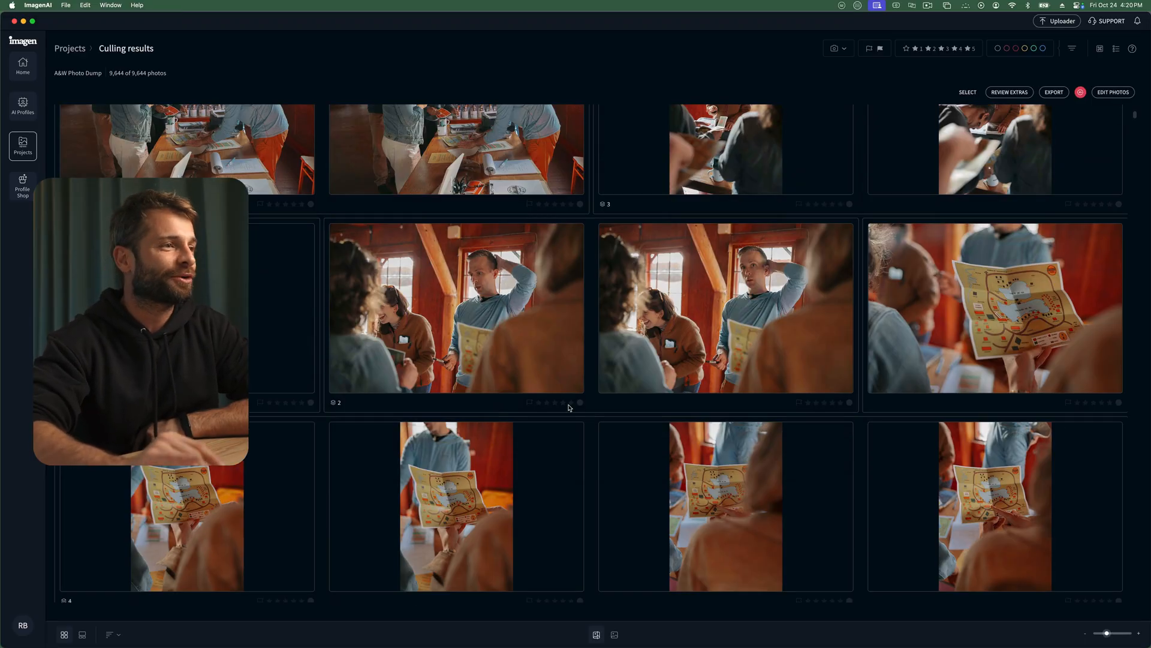
pyautogui.scroll(-3)
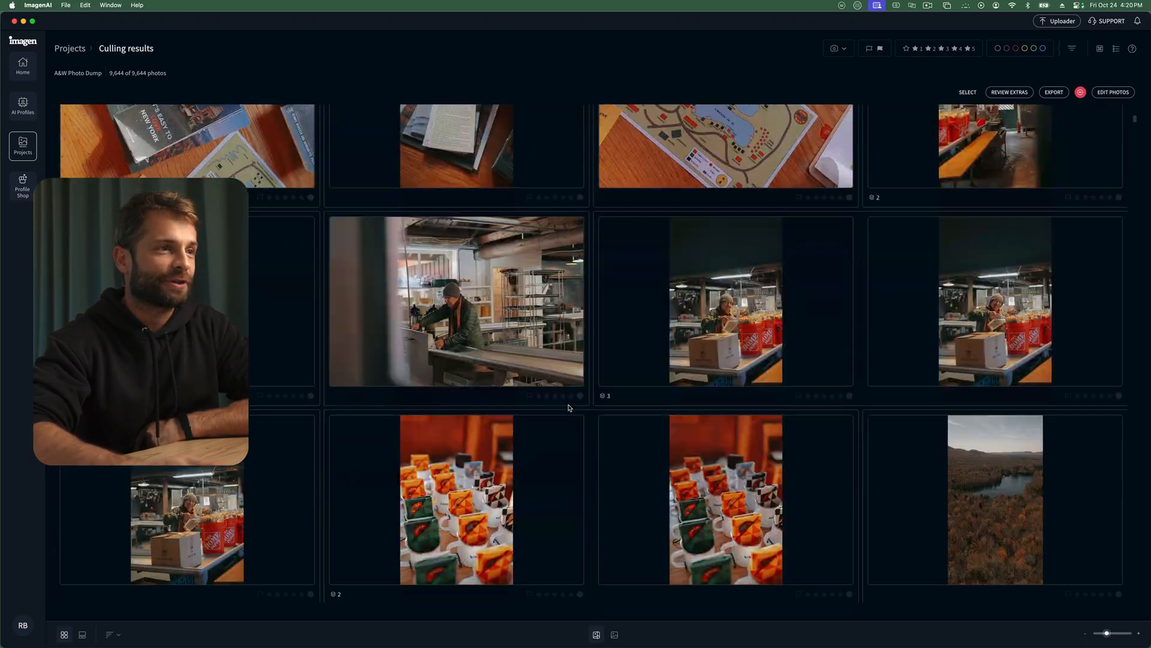
pyautogui.scroll(-3)
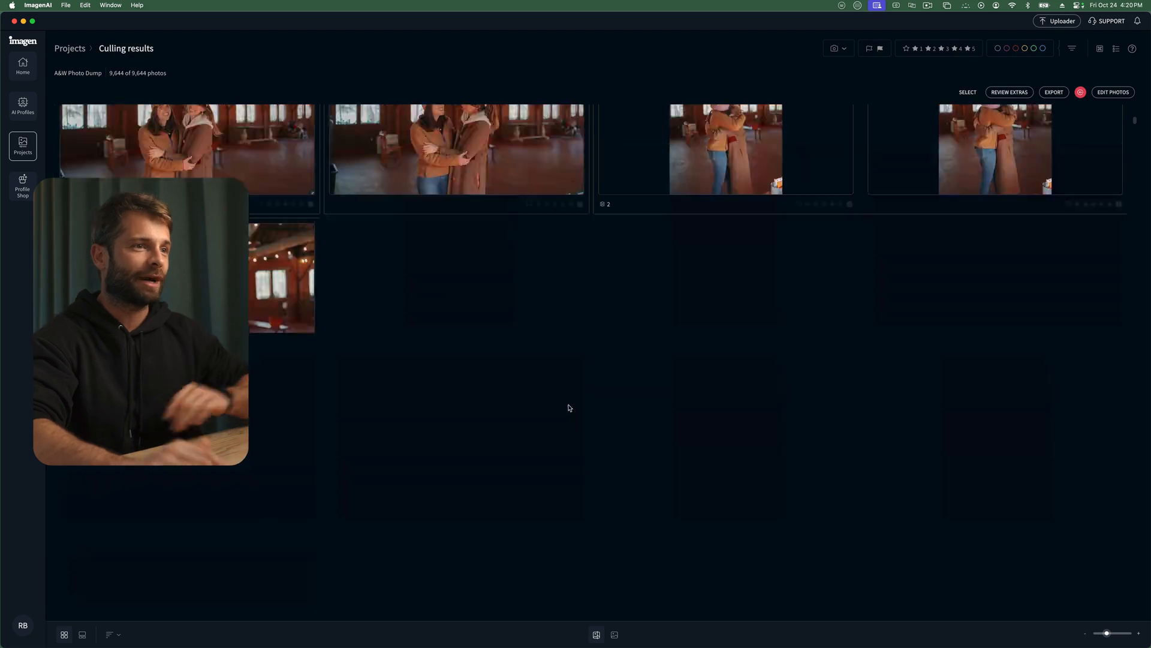
pyautogui.scroll(-3)
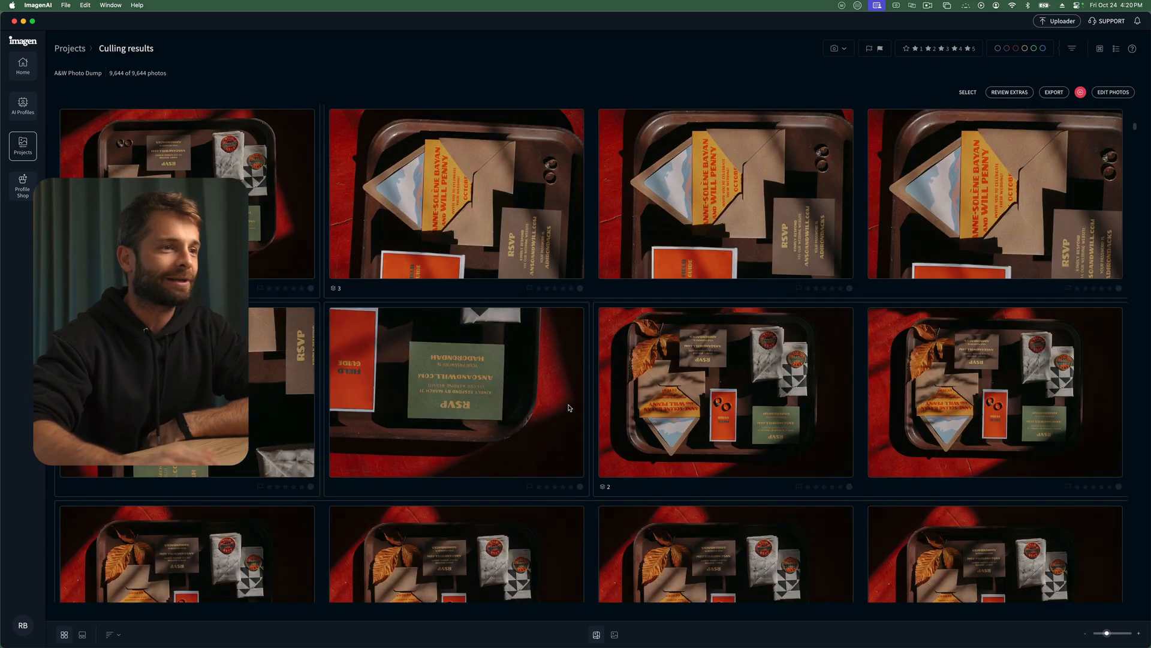
pyautogui.scroll(-3)
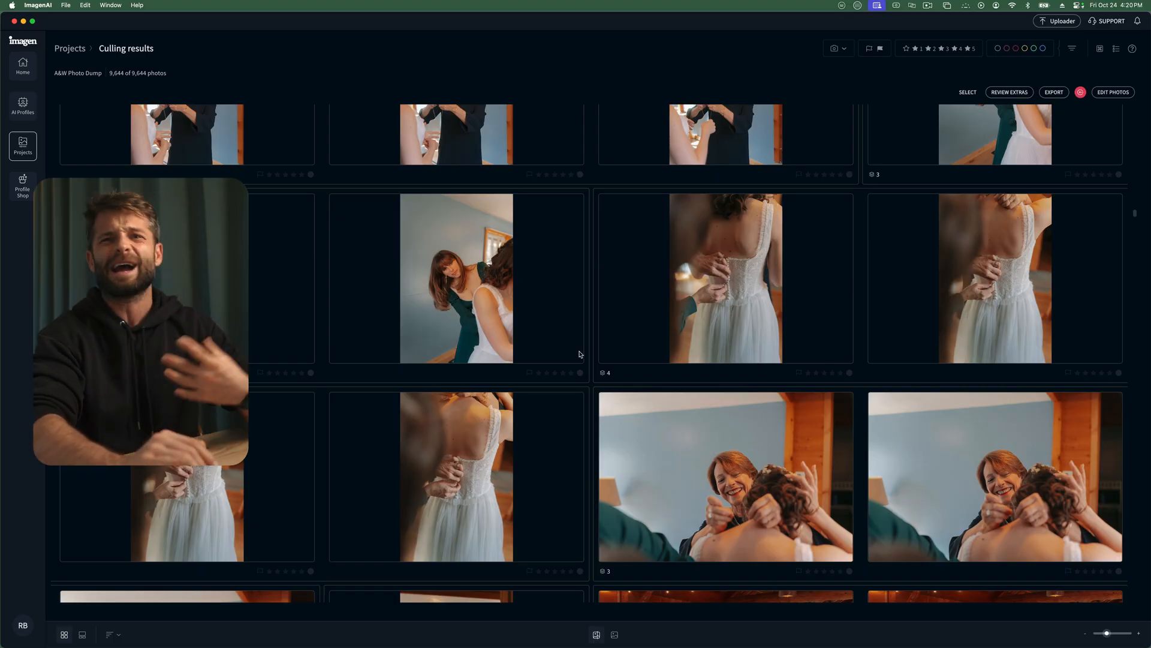
pyautogui.scroll(-3)
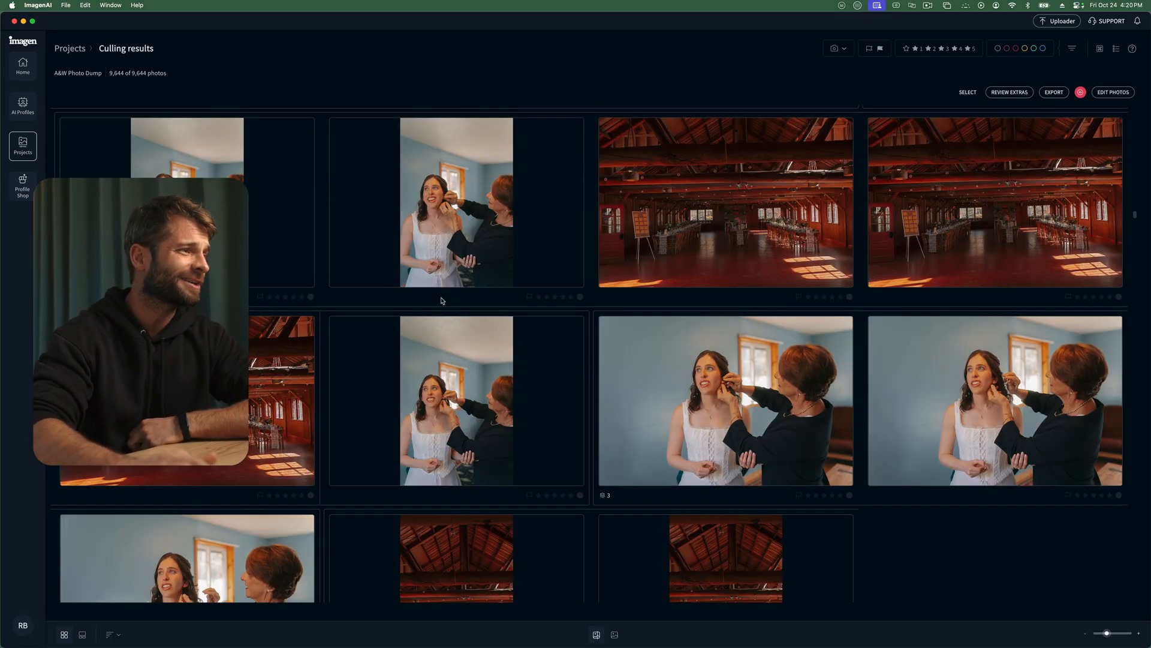
pyautogui.scroll(-3)
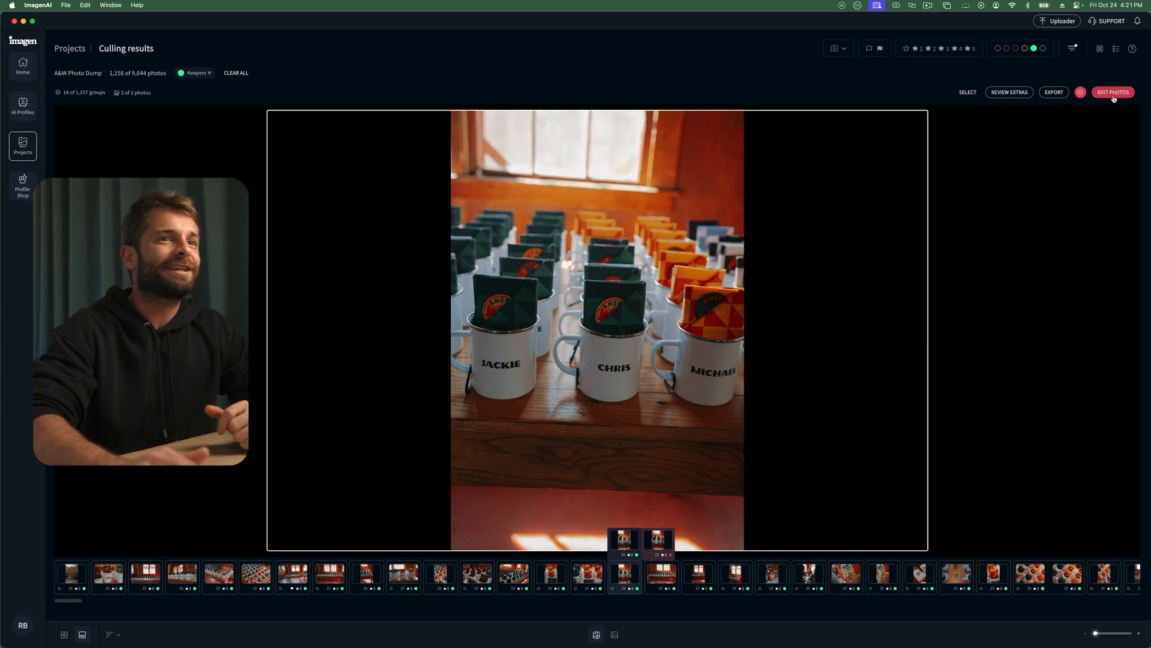
# Start editing the keepers and select the Clean & Classic 2025 profile
pyautogui.click(1113, 92)
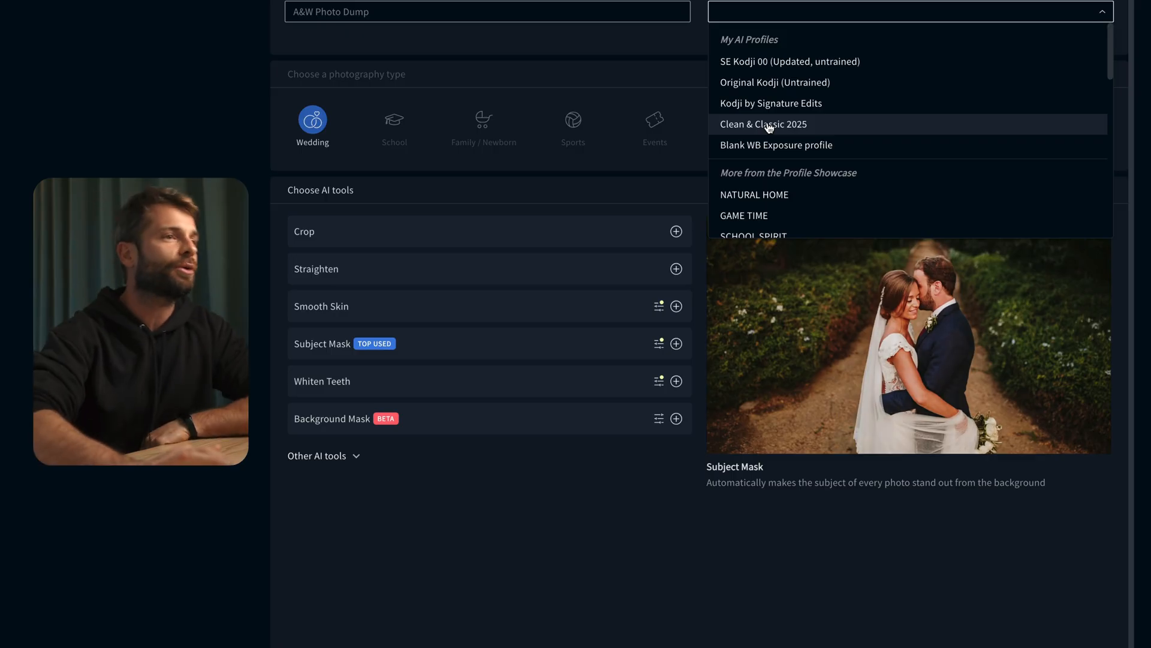
pyautogui.click(764, 124)
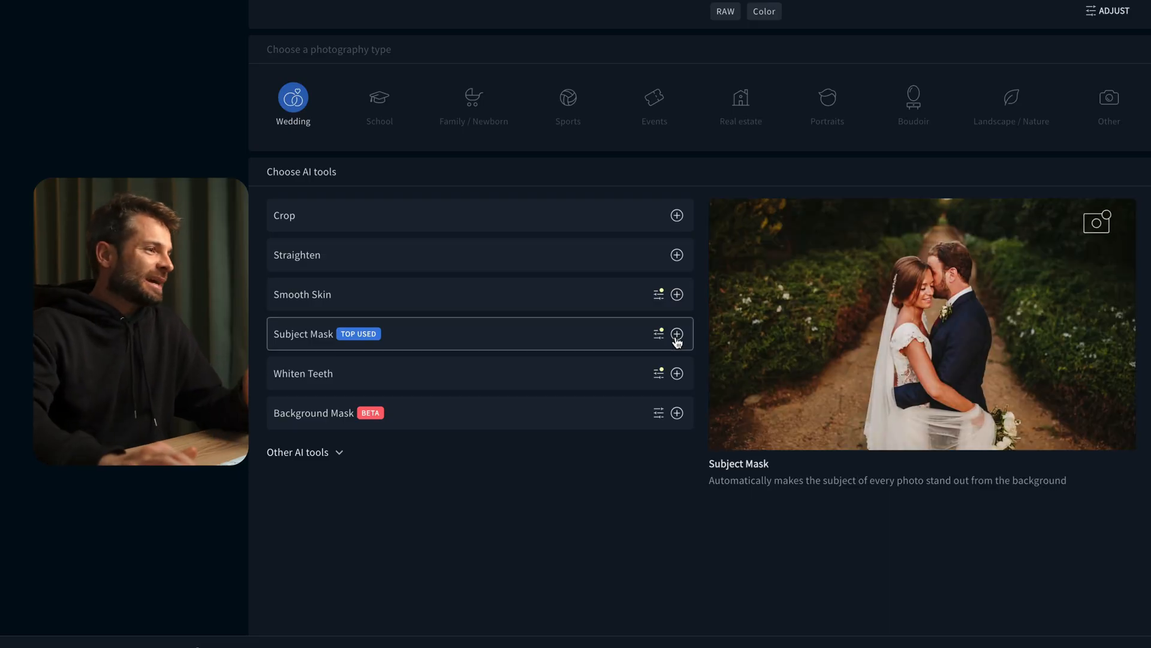
# Add Subject Mask, Whiten Teeth and Background Mask to the edit's AI tools
pyautogui.click(677, 215)
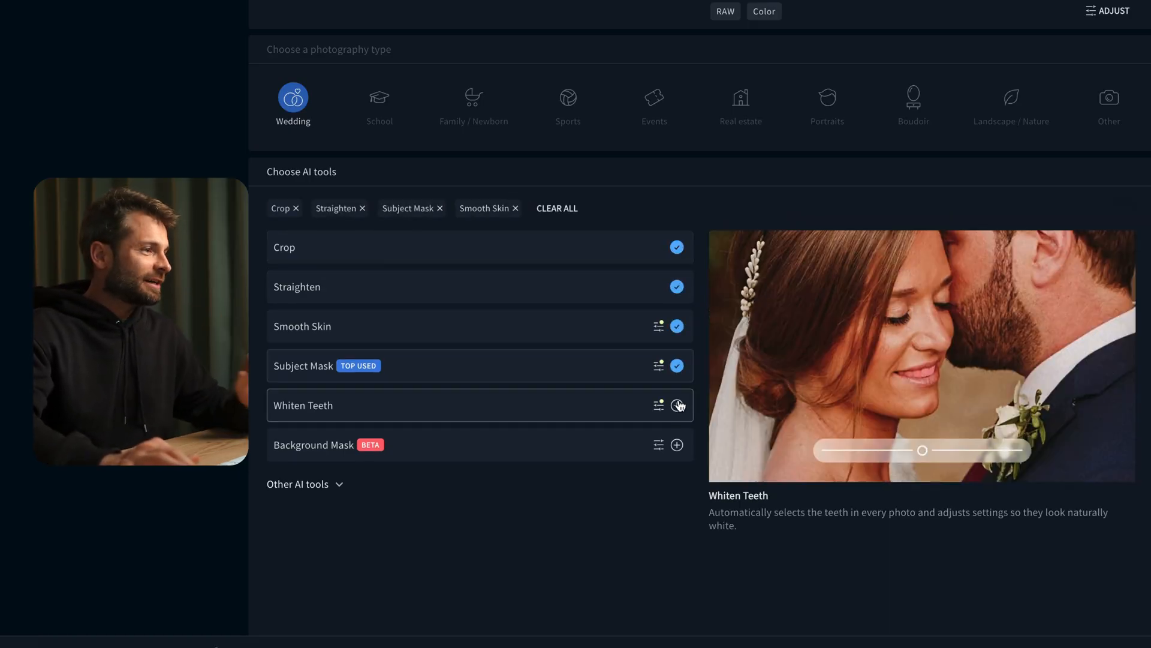
pyautogui.click(676, 445)
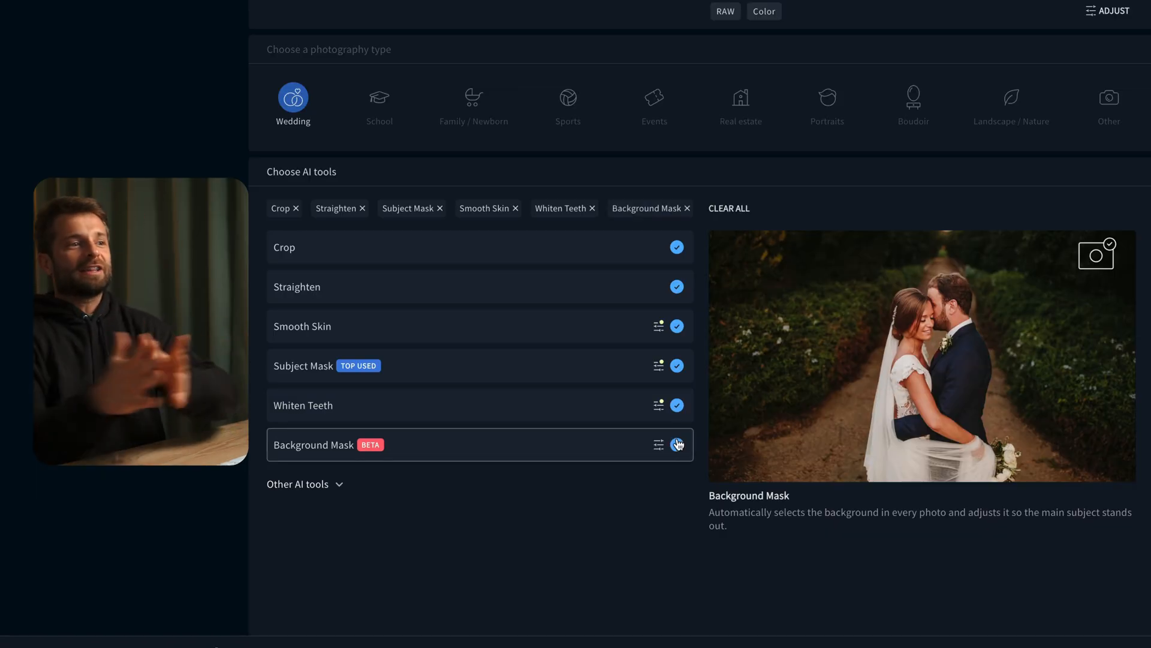
pyautogui.click(677, 444)
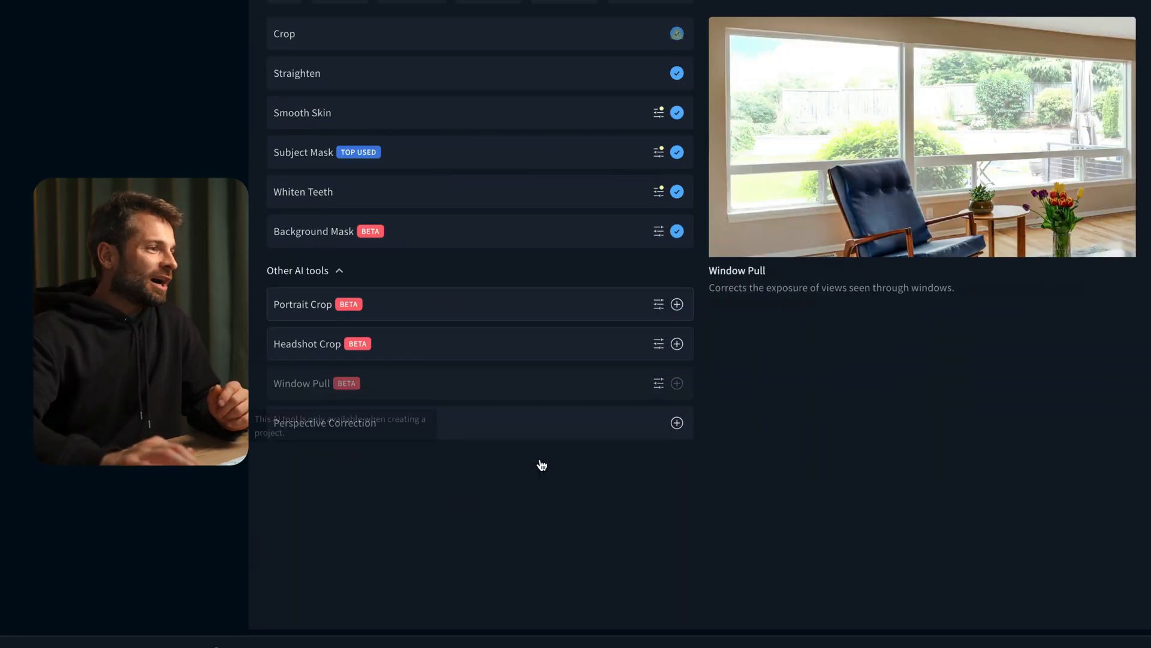
pyautogui.moveTo(294, 314)
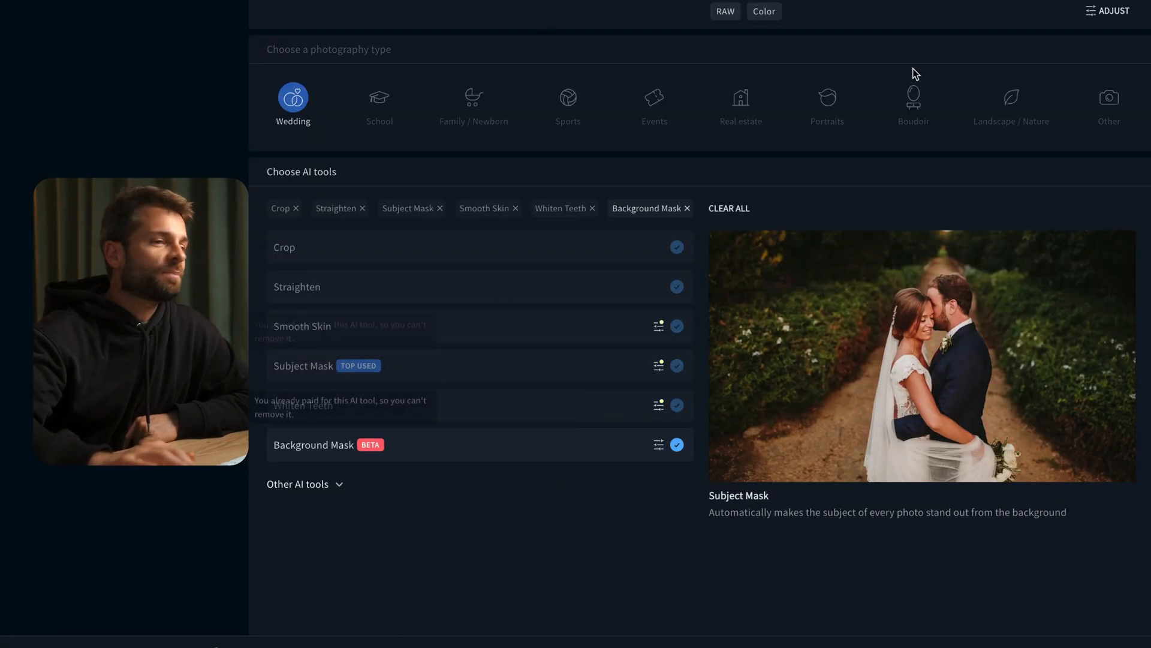
# Scroll through the AI tools list to review the six tools and Clean & Classic 2025 setup
pyautogui.scroll(-3)
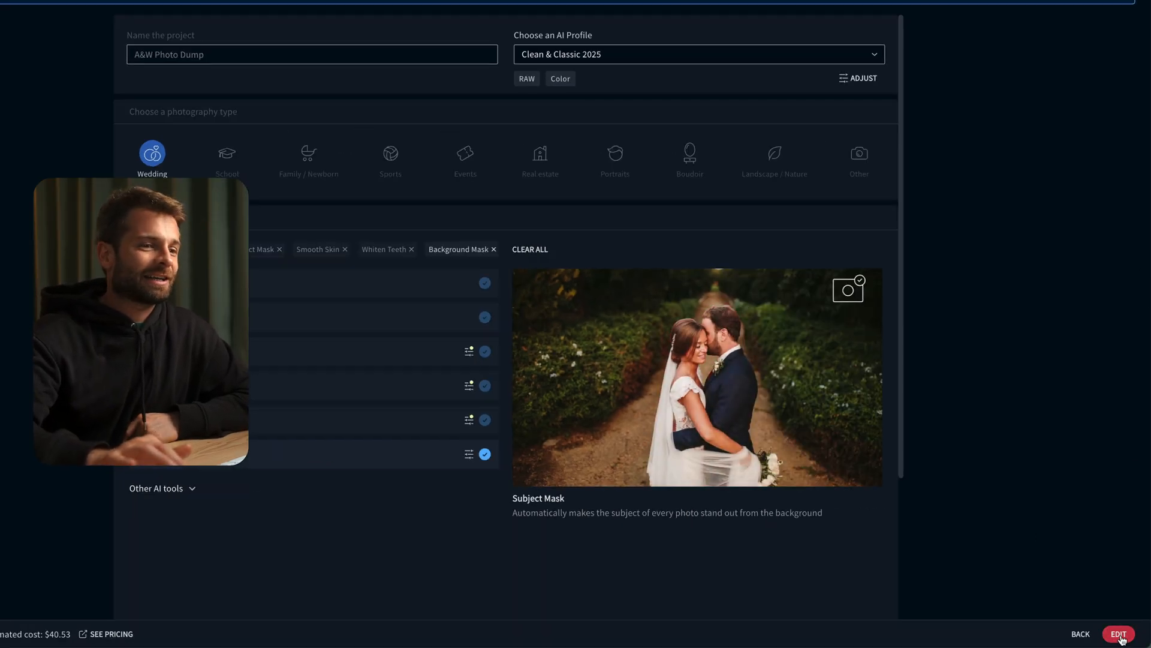
pyautogui.click(1121, 633)
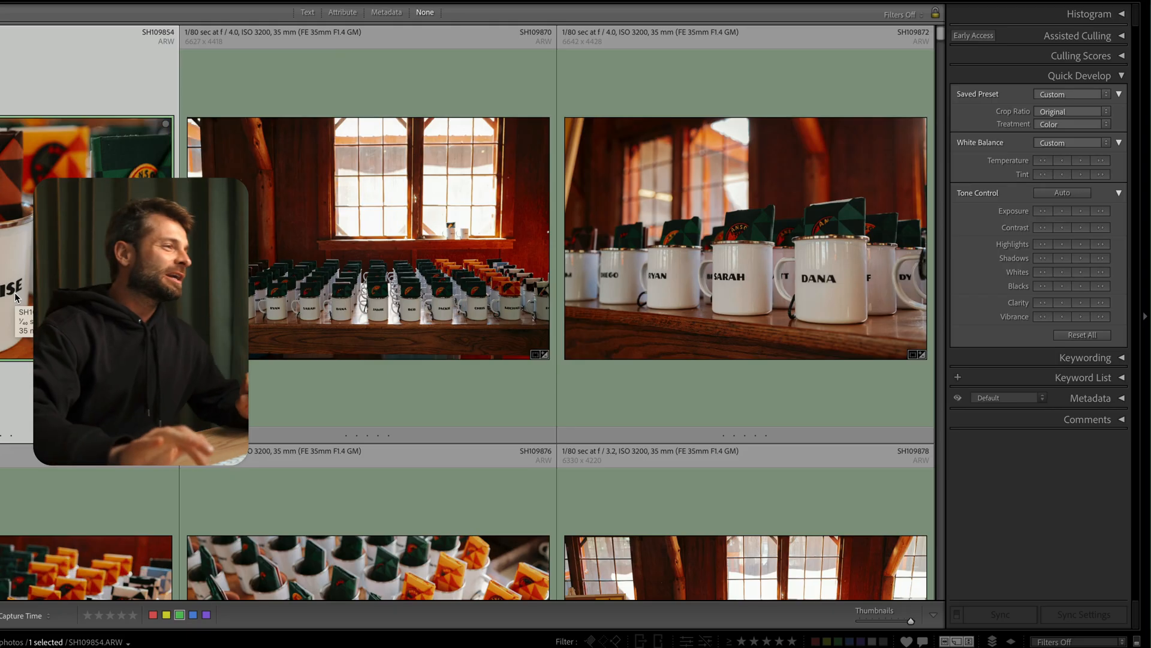
# Scroll the Library grid and open the barn photo of two women hugging in Develop
pyautogui.scroll(-3)
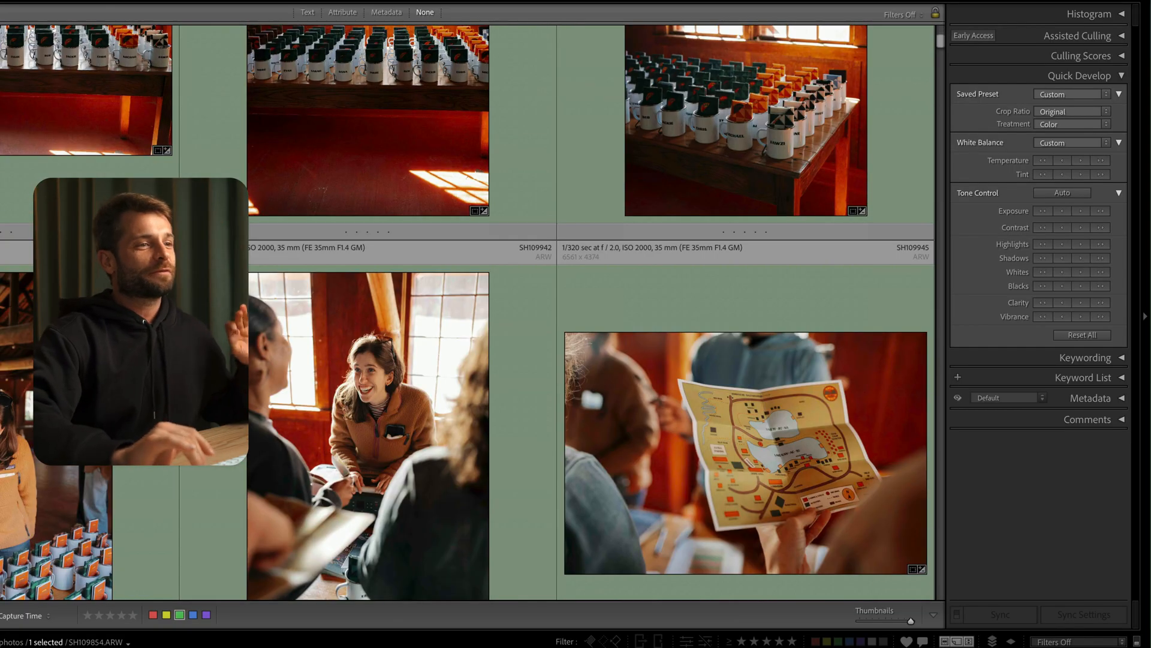
pyautogui.scroll(-3)
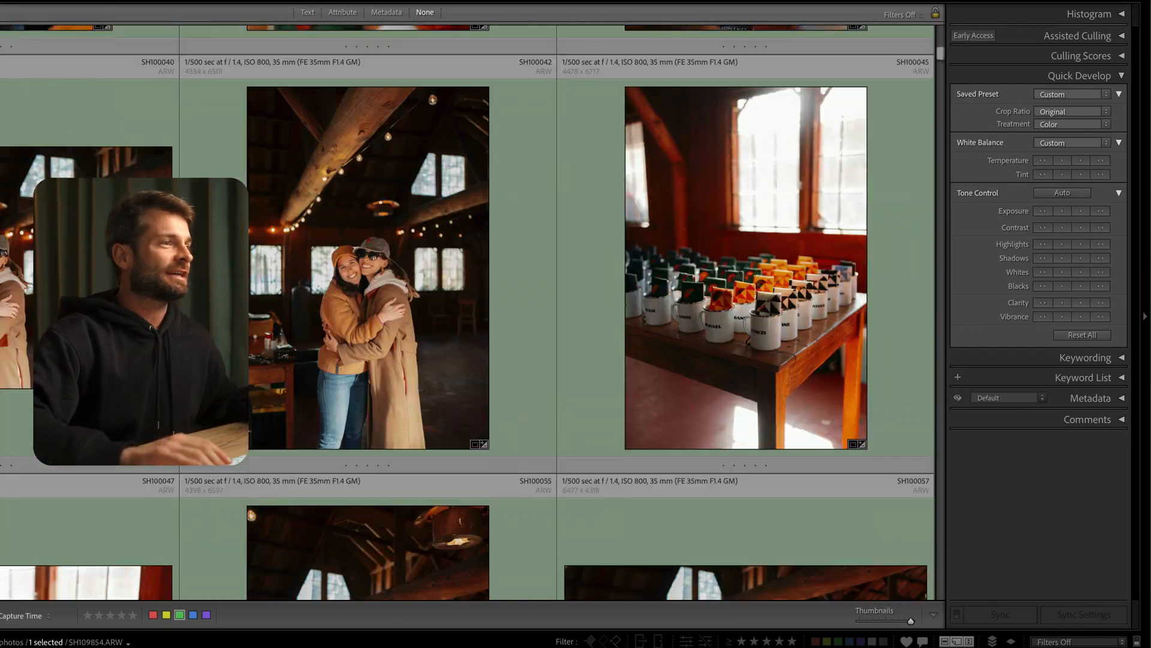
pyautogui.doubleClick(367, 279)
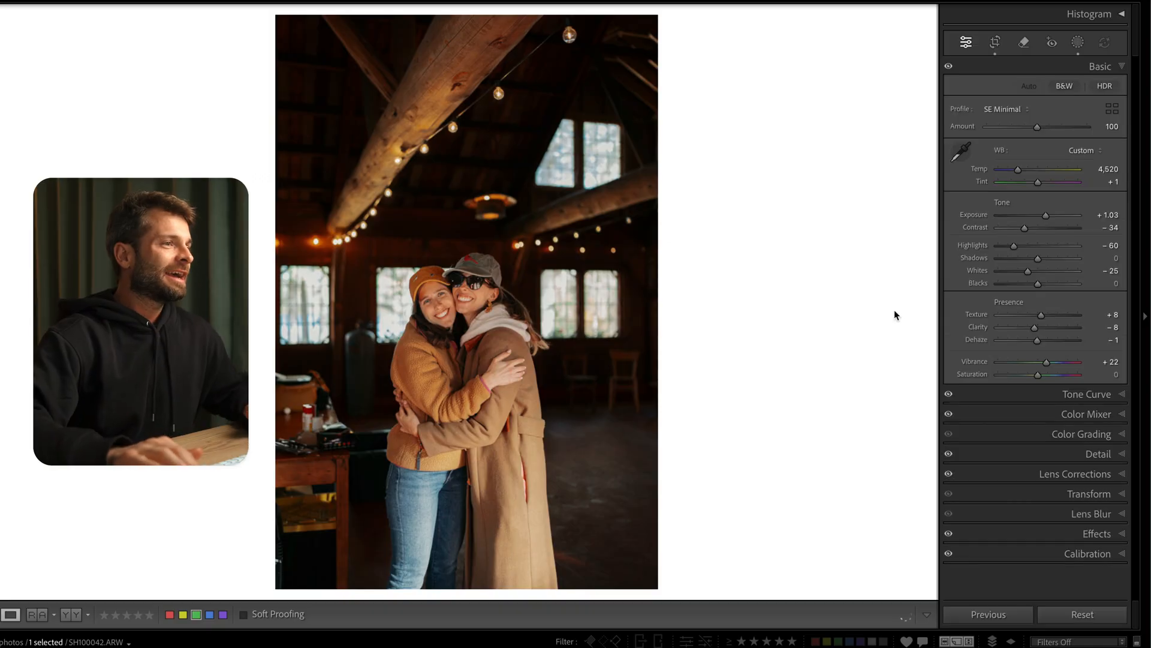
pyautogui.click(1081, 614)
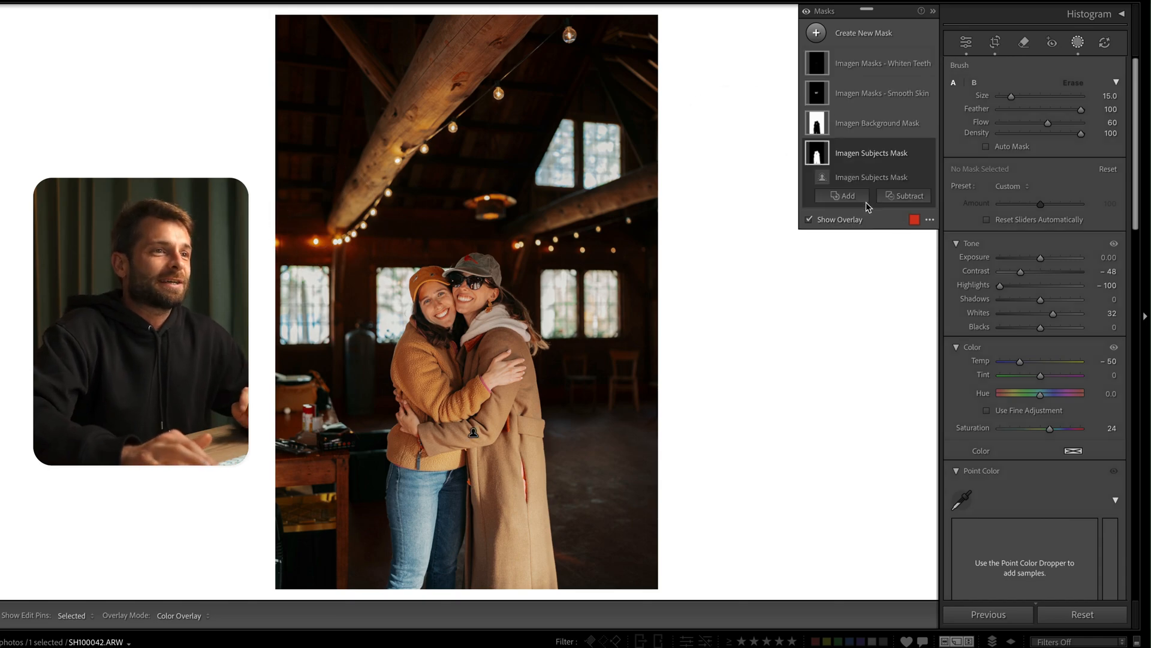
# Open the Masking panel to inspect Imagen's masks on the hugging photo
pyautogui.click(871, 177)
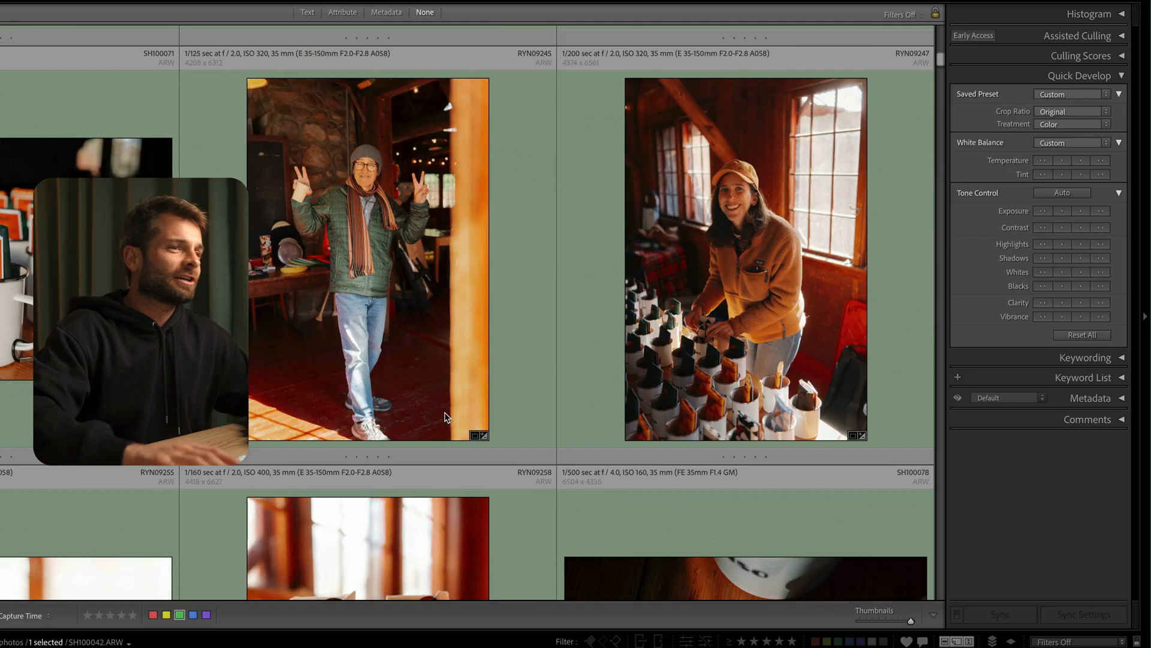
# Open the crowded dinner-hall photo and warm its Temp from 2,665 to 3,169
pyautogui.scroll(-3)
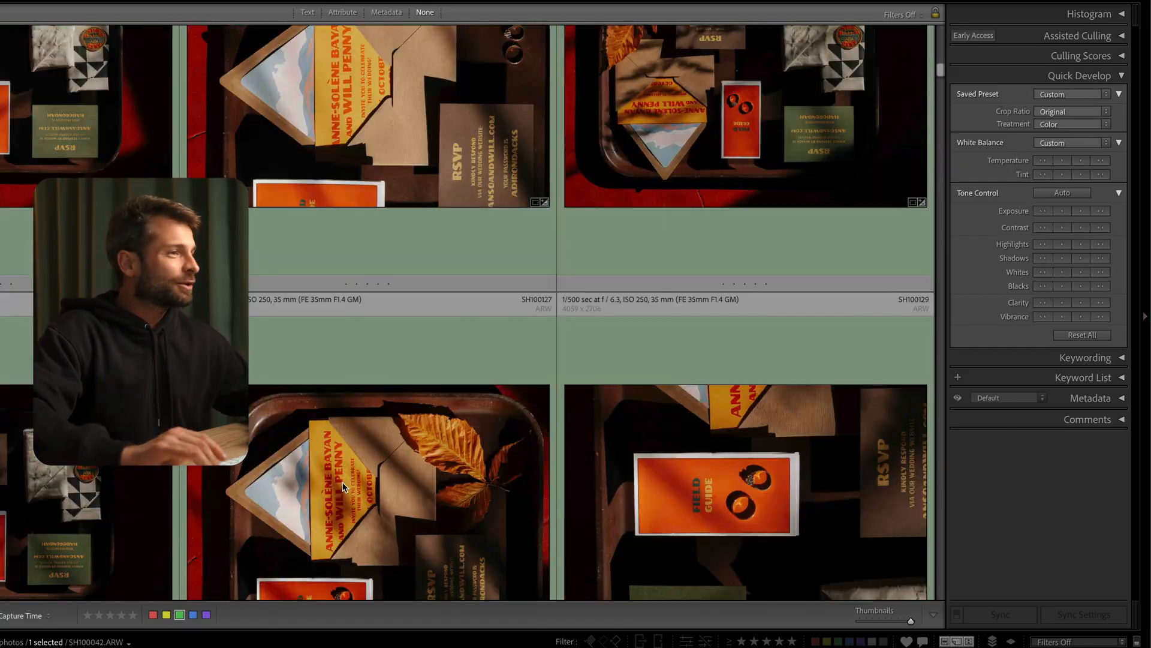
pyautogui.scroll(-3)
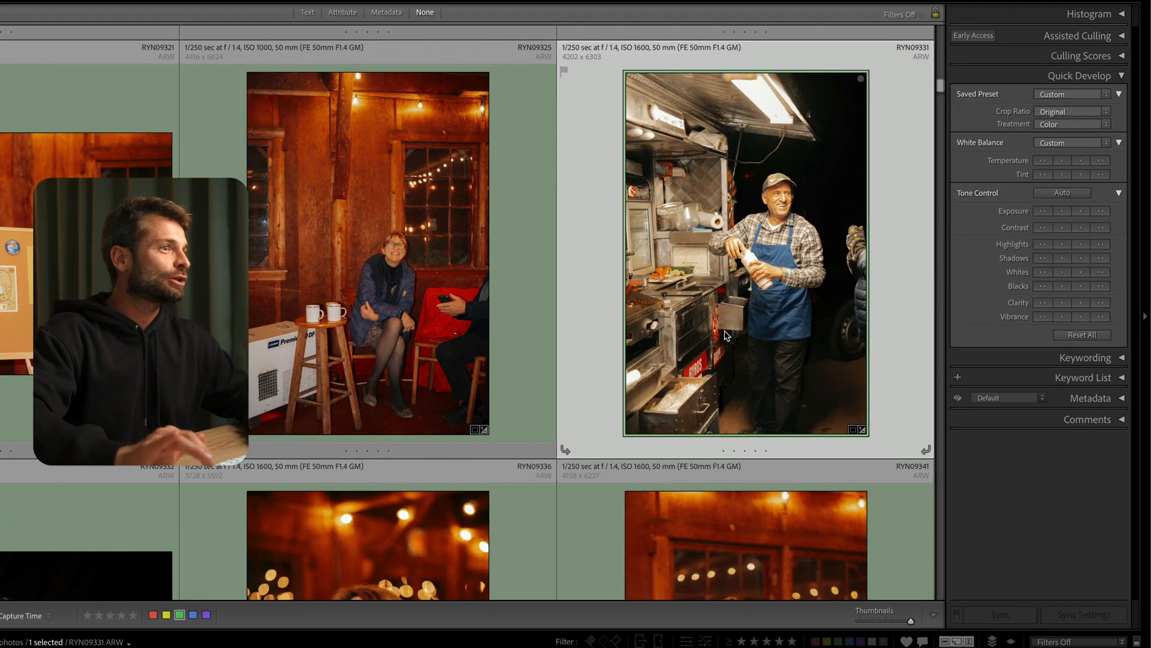
pyautogui.scroll(-3)
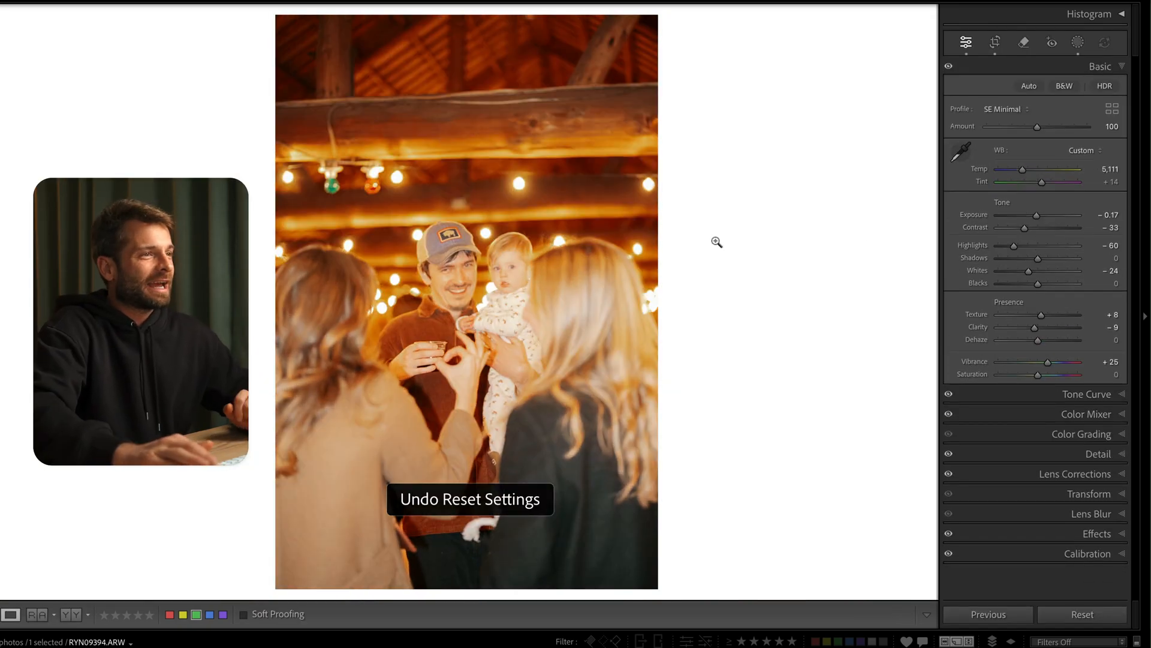
pyautogui.moveTo(1037, 214); pyautogui.dragTo(1018, 215)
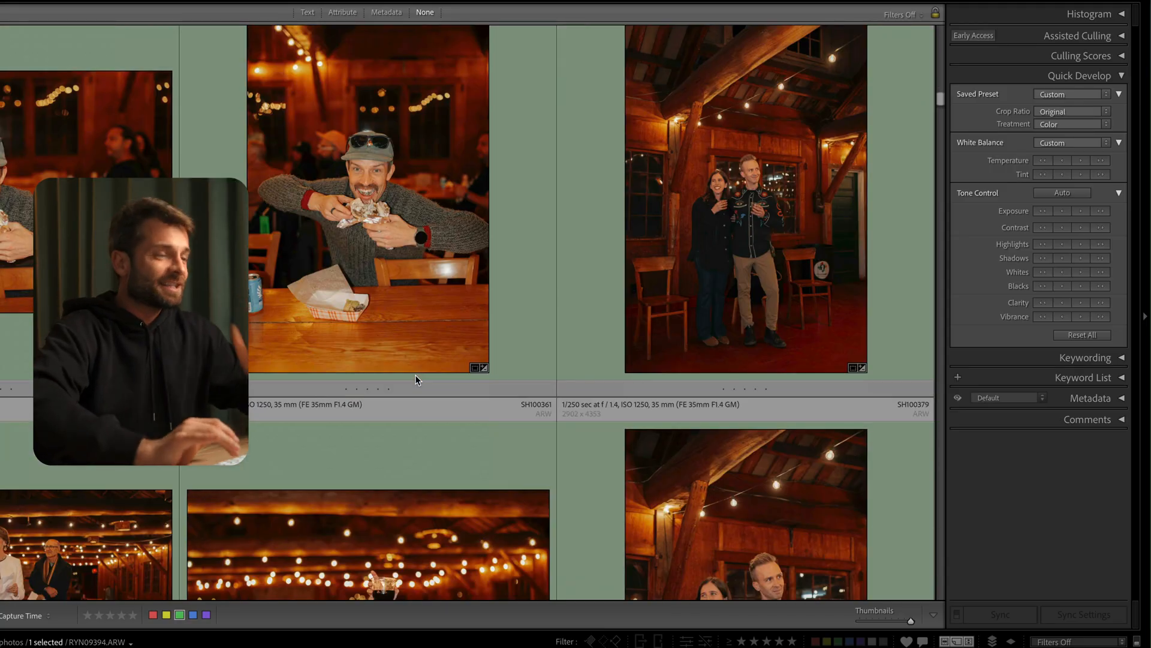
pyautogui.scroll(-3)
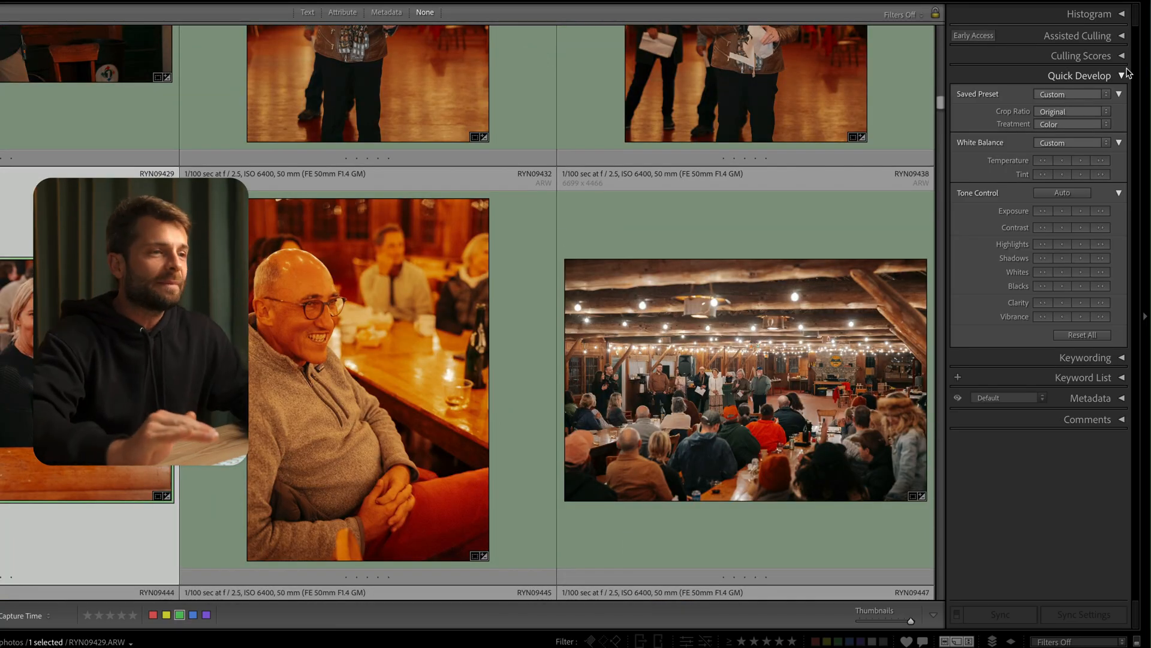
pyautogui.click(744, 378)
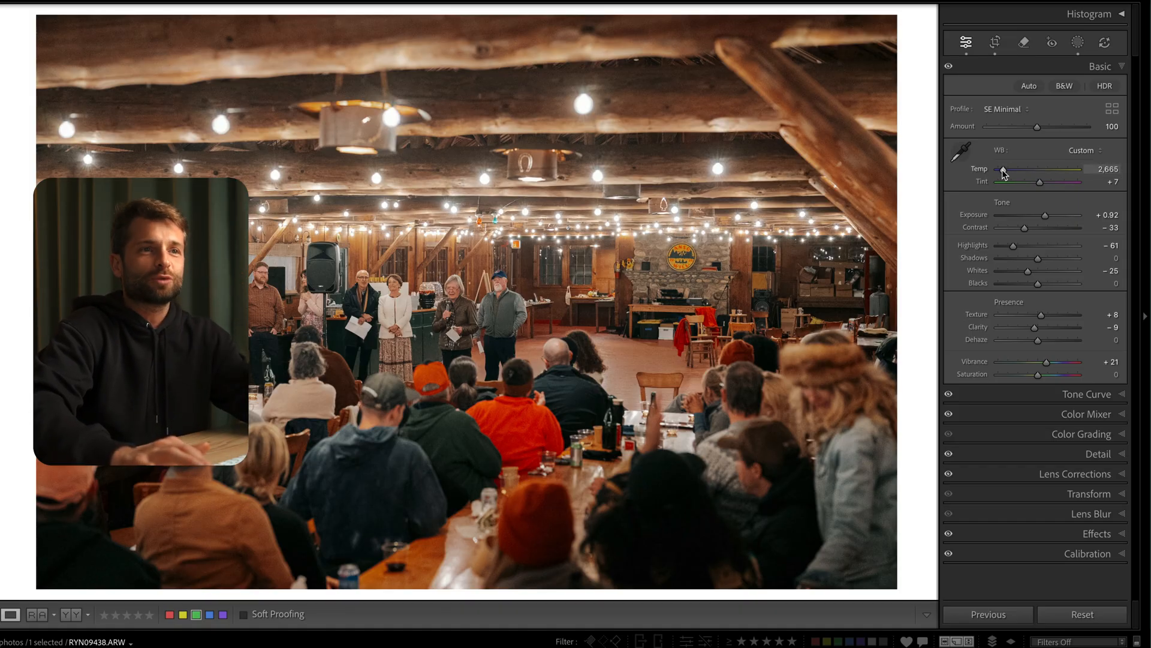
pyautogui.moveTo(1006, 170); pyautogui.dragTo(1012, 170)
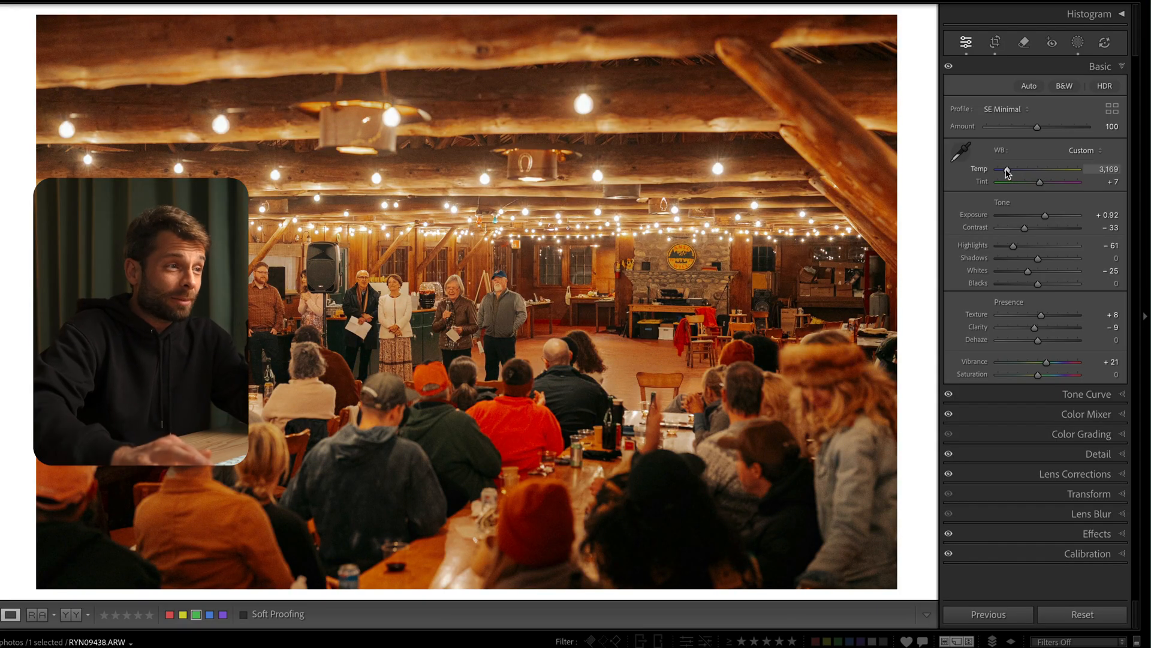
pyautogui.moveTo(1010, 170); pyautogui.dragTo(1005, 169)
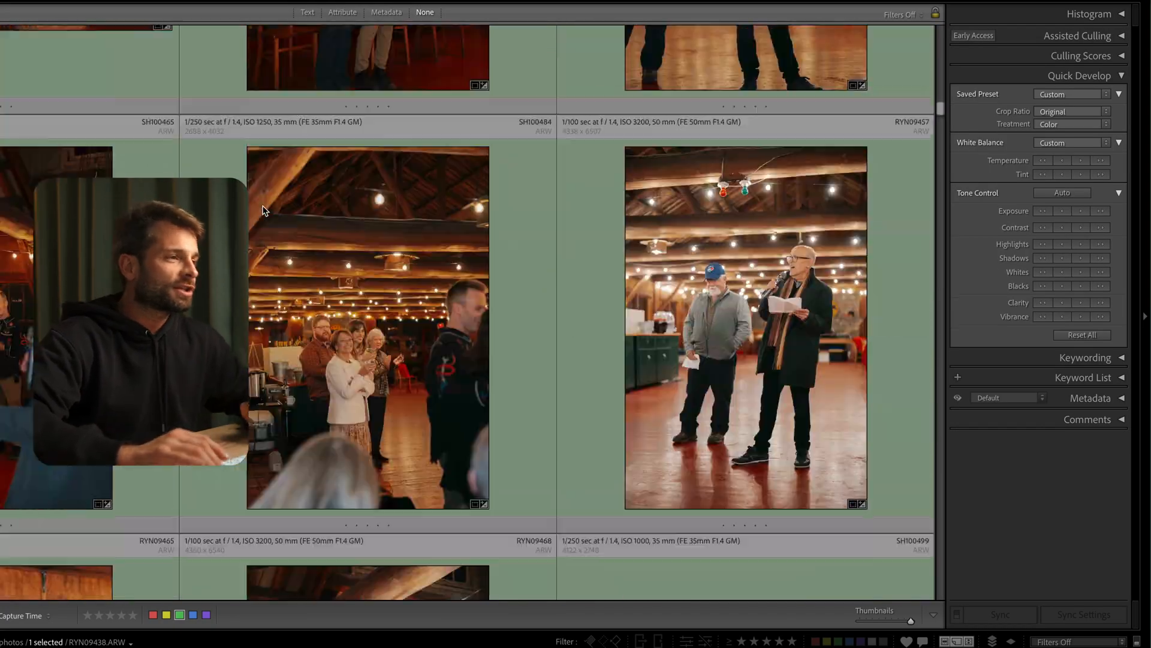
# Scroll down the Library grid to reach the lakeside ceremony photos
pyautogui.scroll(-3)
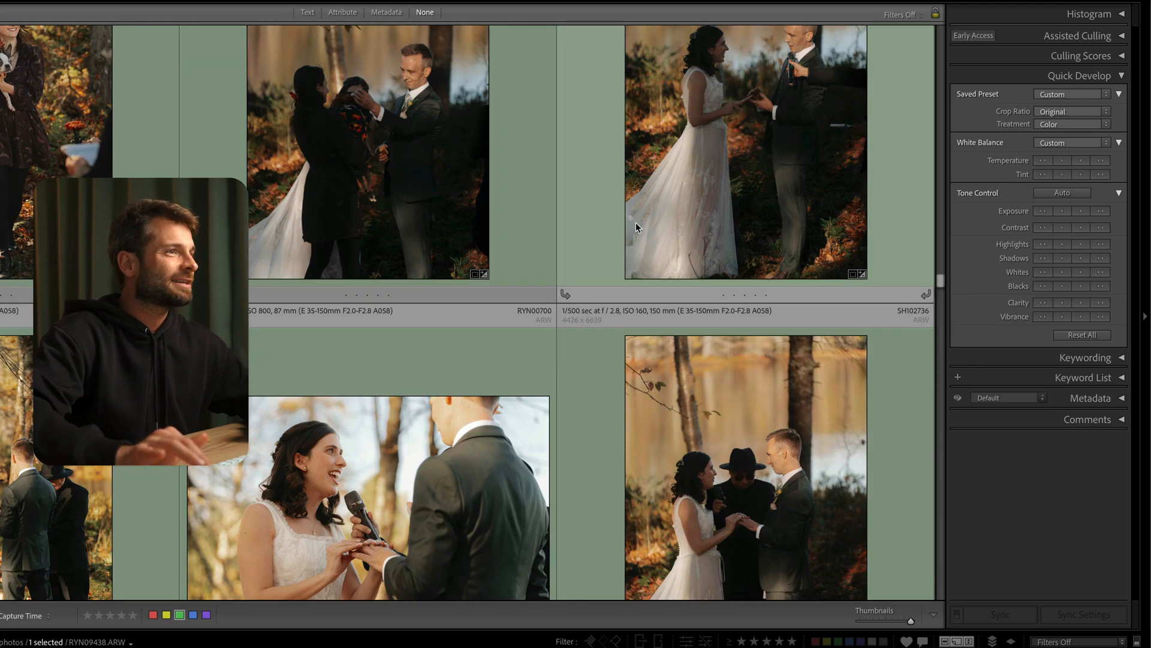
pyautogui.scroll(-3)
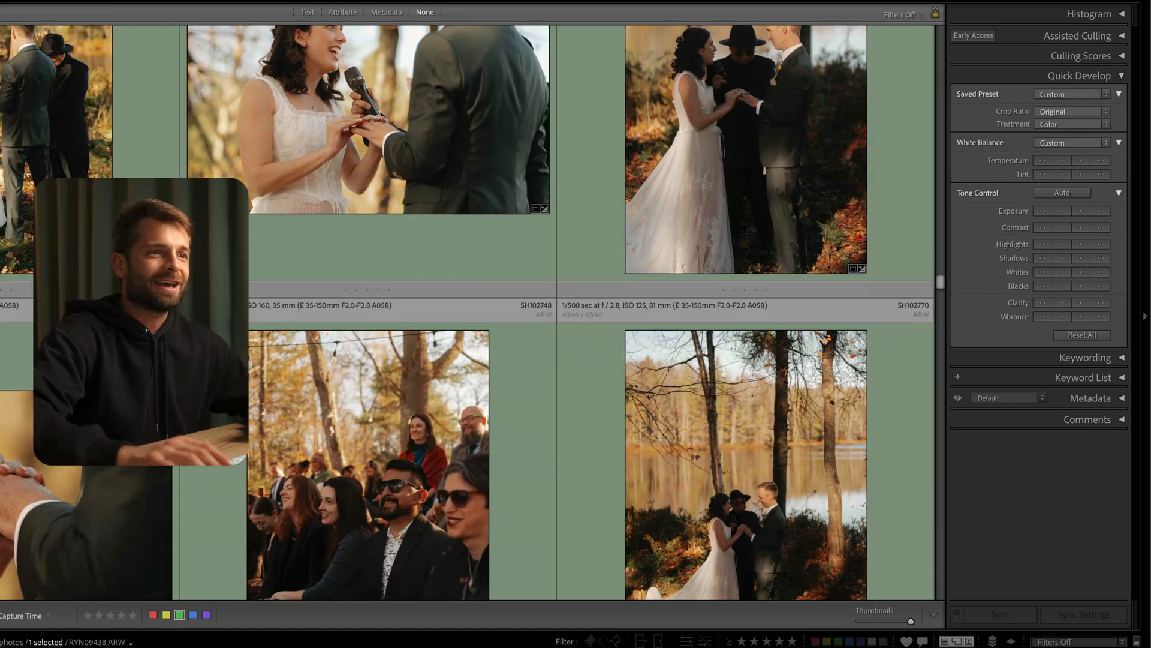
pyautogui.scroll(-3)
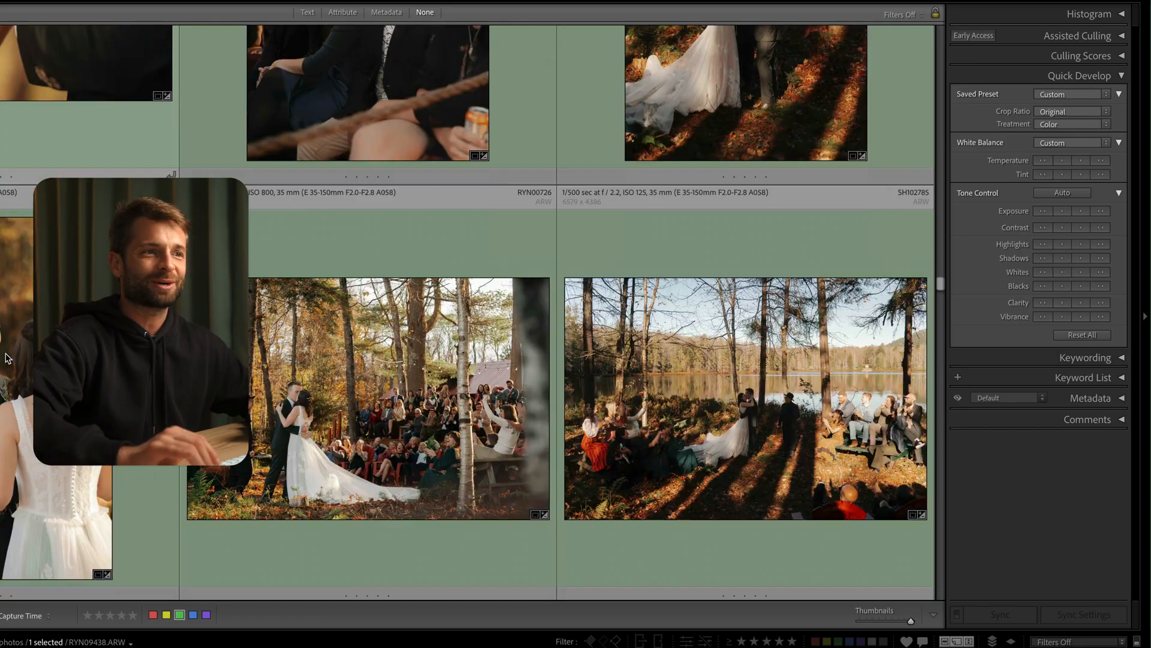
pyautogui.scroll(-3)
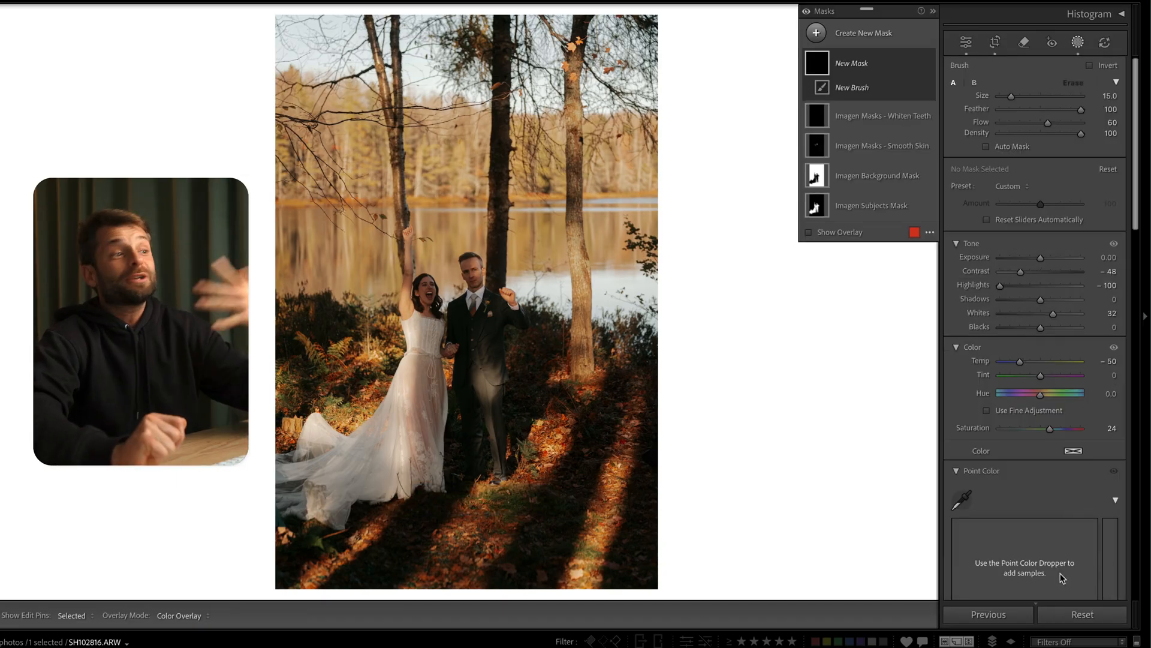
pyautogui.moveTo(691, 312)
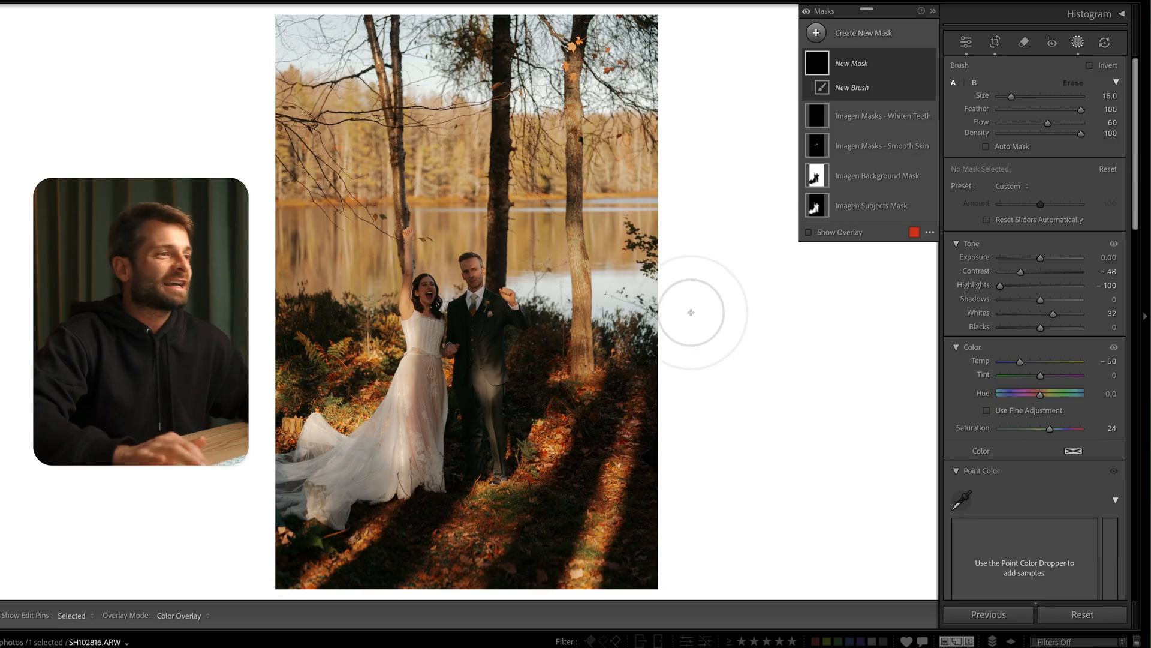
# Inspect the Imagen Background and Subjects masks on the canoe photo, then close Masking
pyautogui.click(966, 39)
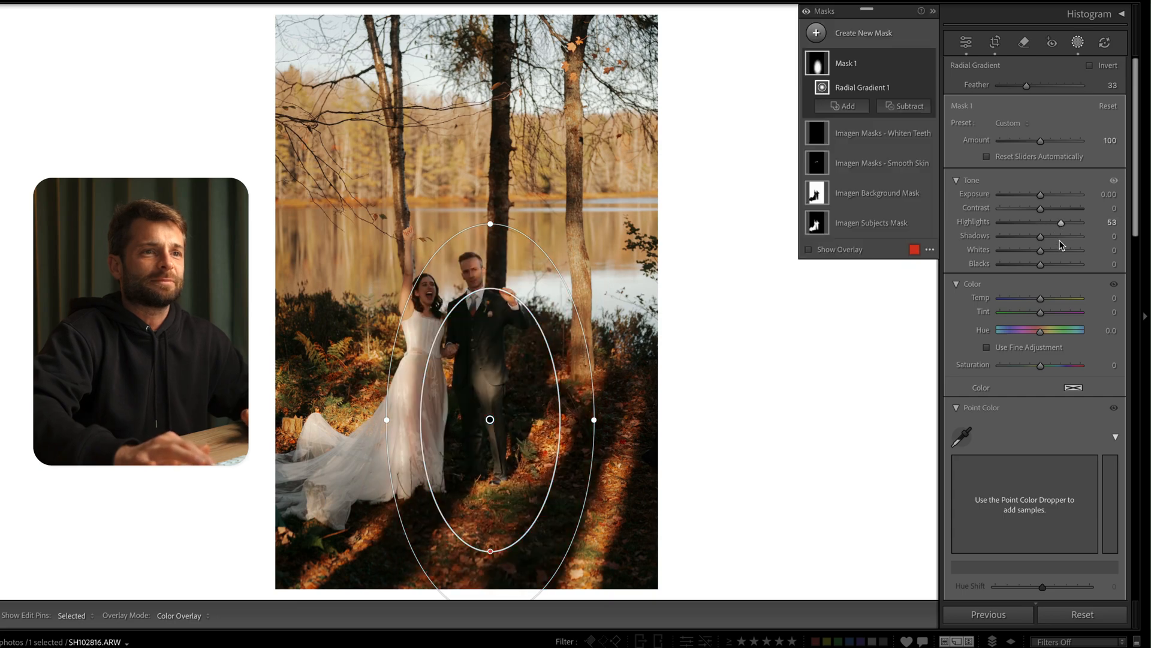
pyautogui.click(963, 42)
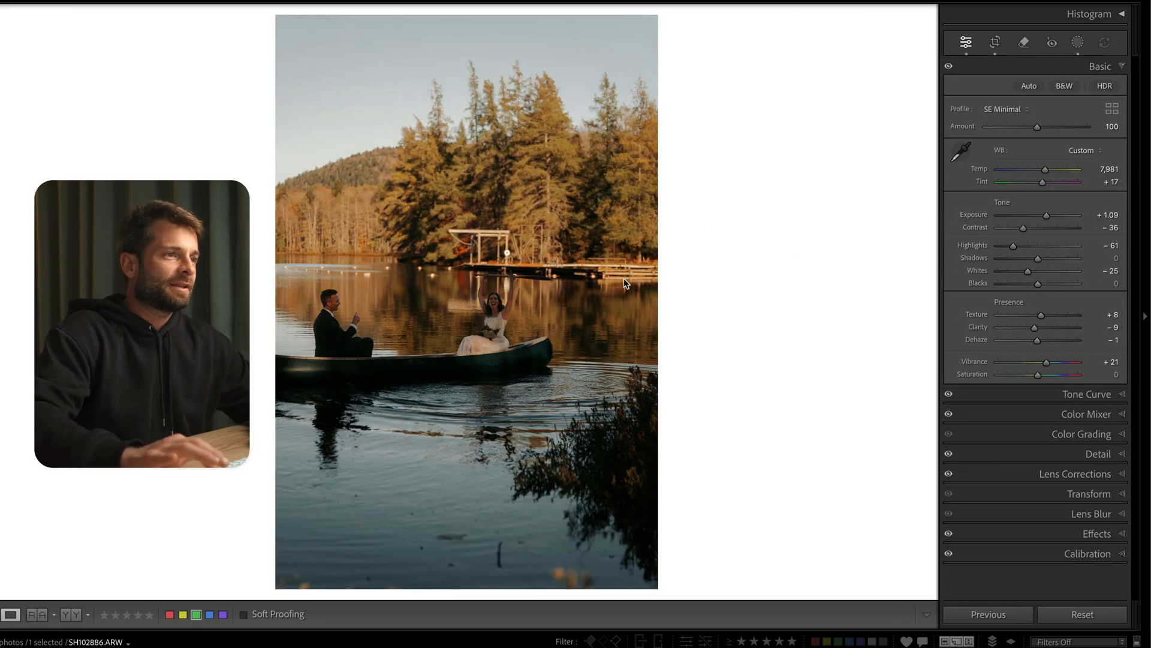
pyautogui.click(1062, 41)
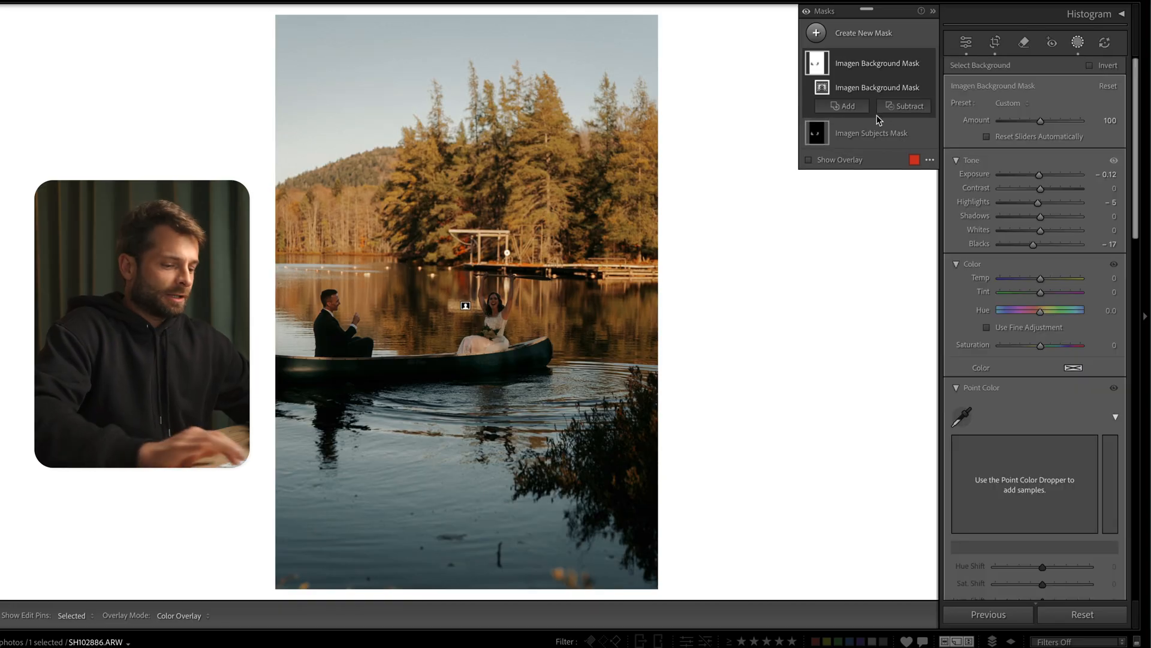
pyautogui.click(808, 160)
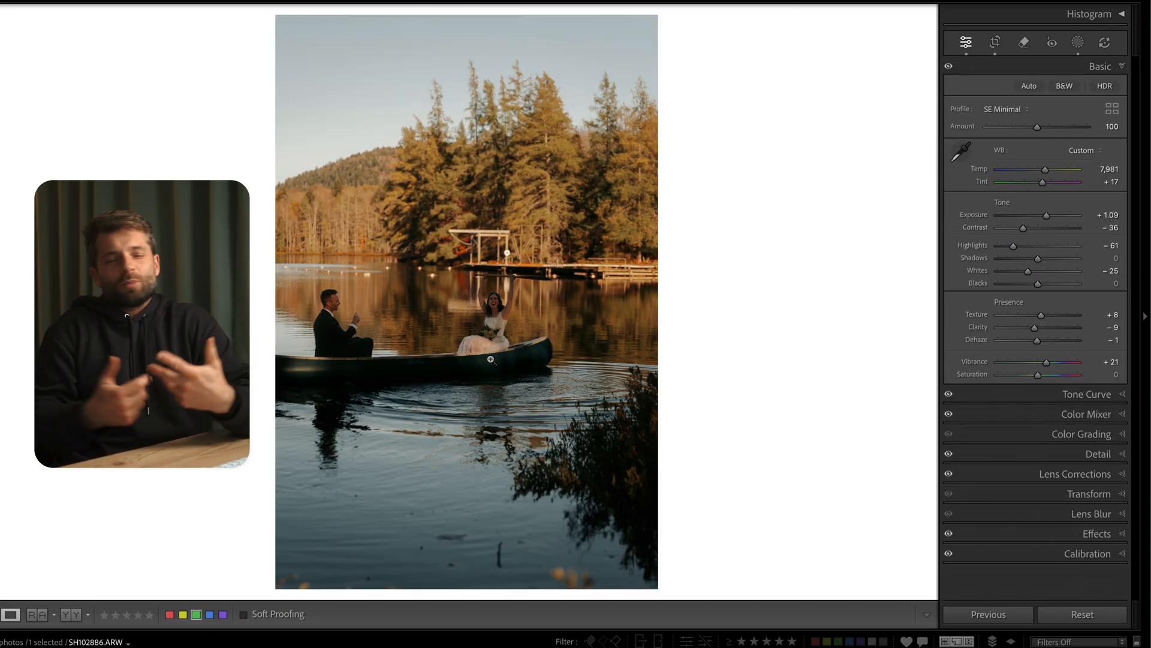
pyautogui.click(1078, 41)
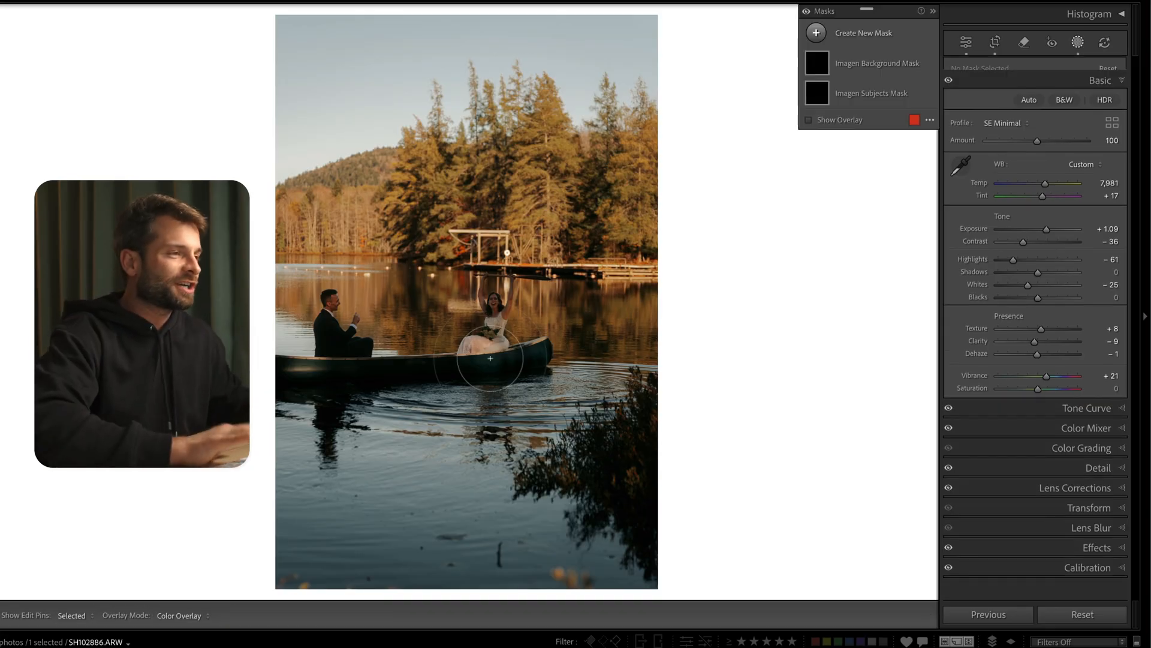
pyautogui.click(877, 63)
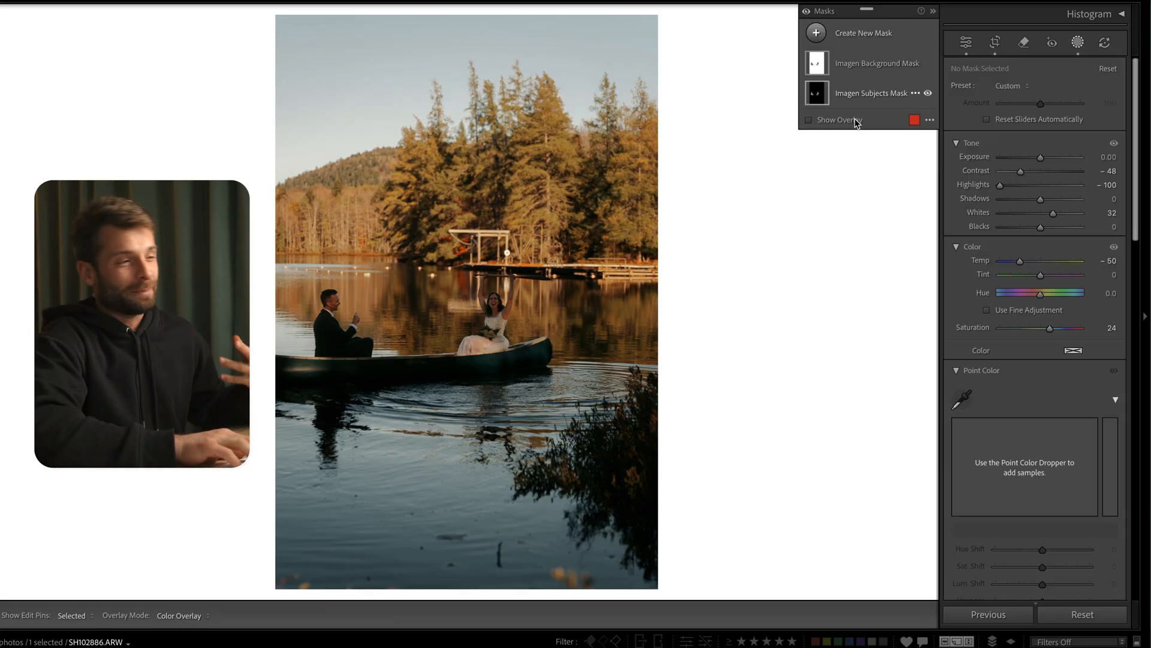
pyautogui.click(1079, 614)
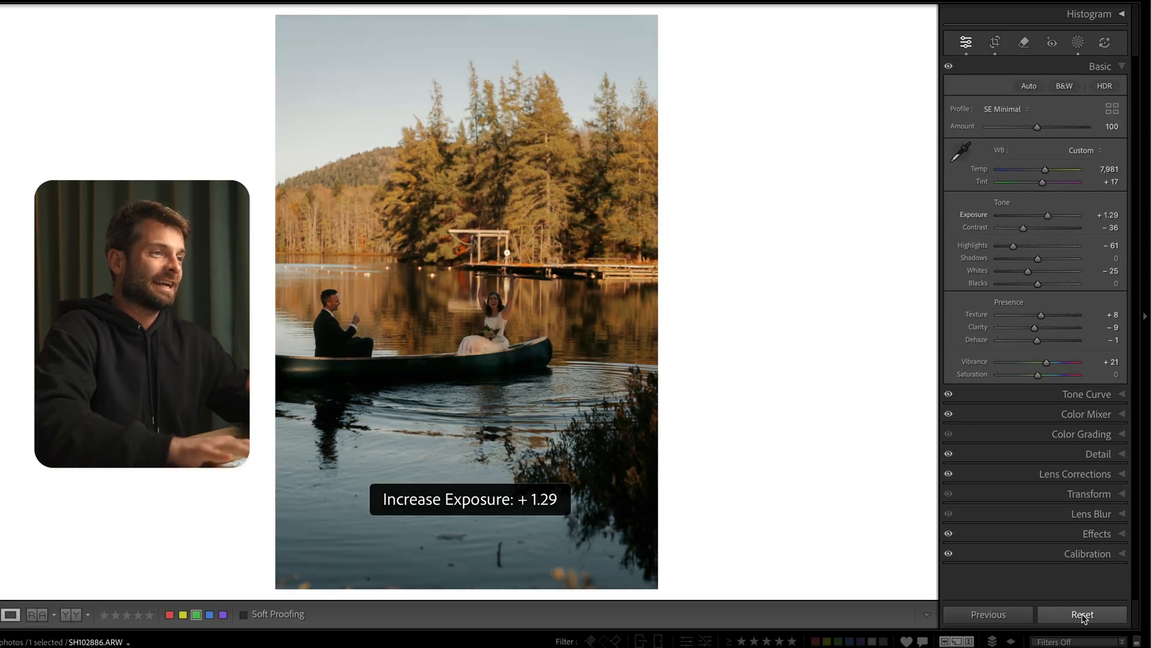
# Raise the wide canoe photo's exposure to about +2.05
pyautogui.moveTo(1066, 215); pyautogui.dragTo(1072, 215)
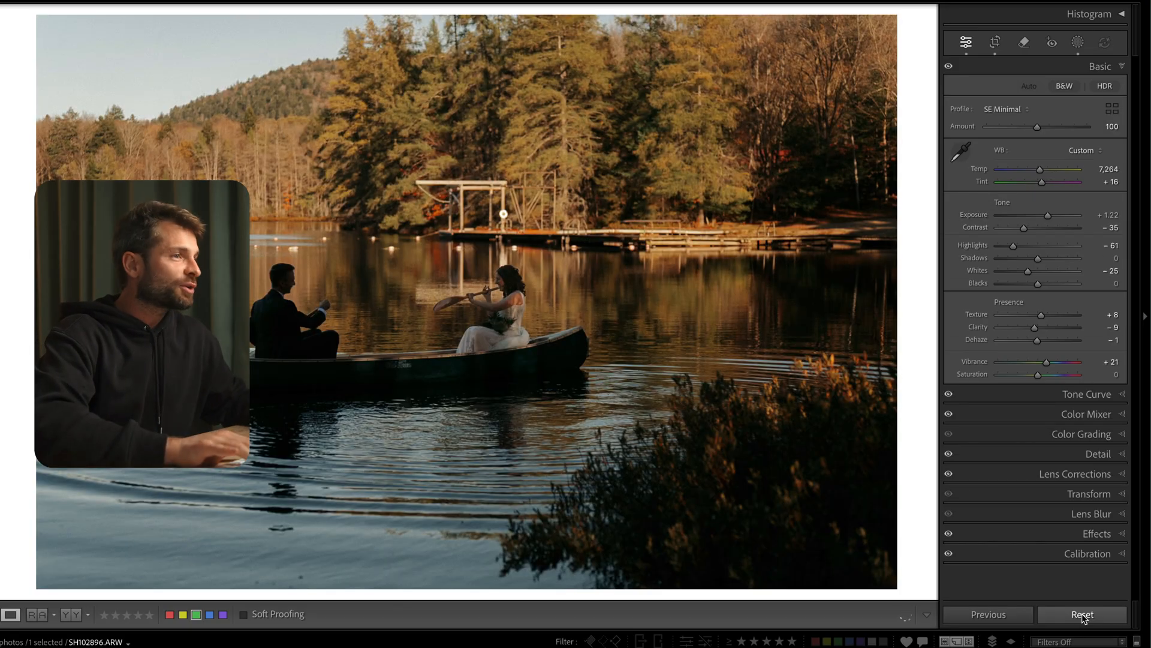
pyautogui.moveTo(1052, 215); pyautogui.dragTo(1057, 215)
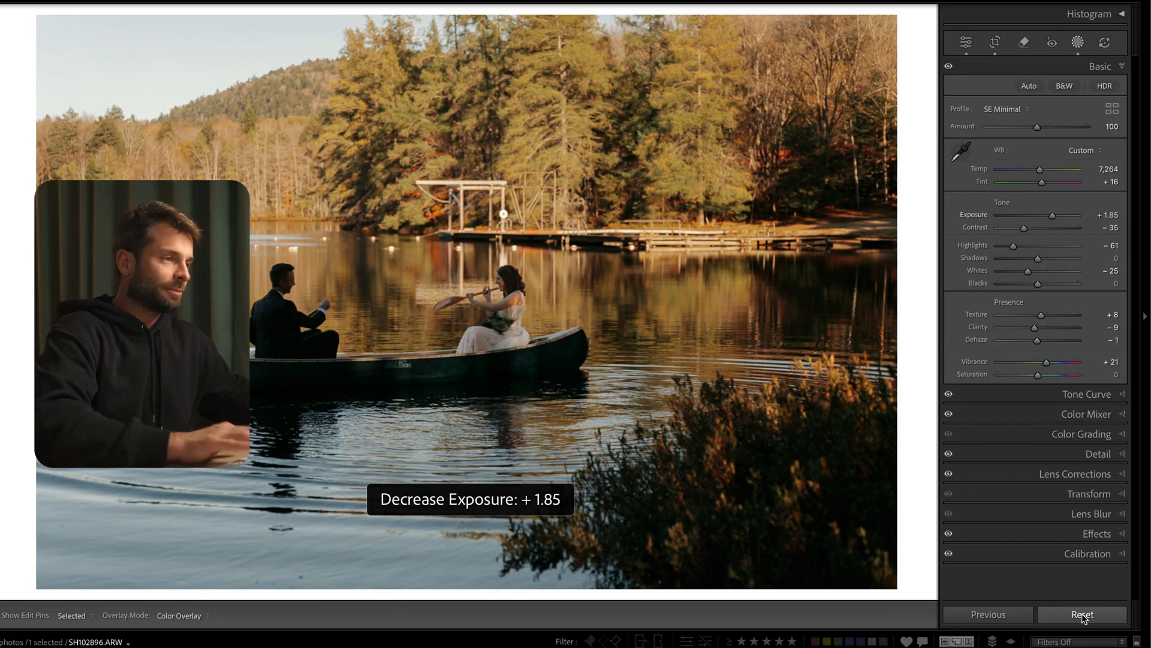
pyautogui.click(1080, 41)
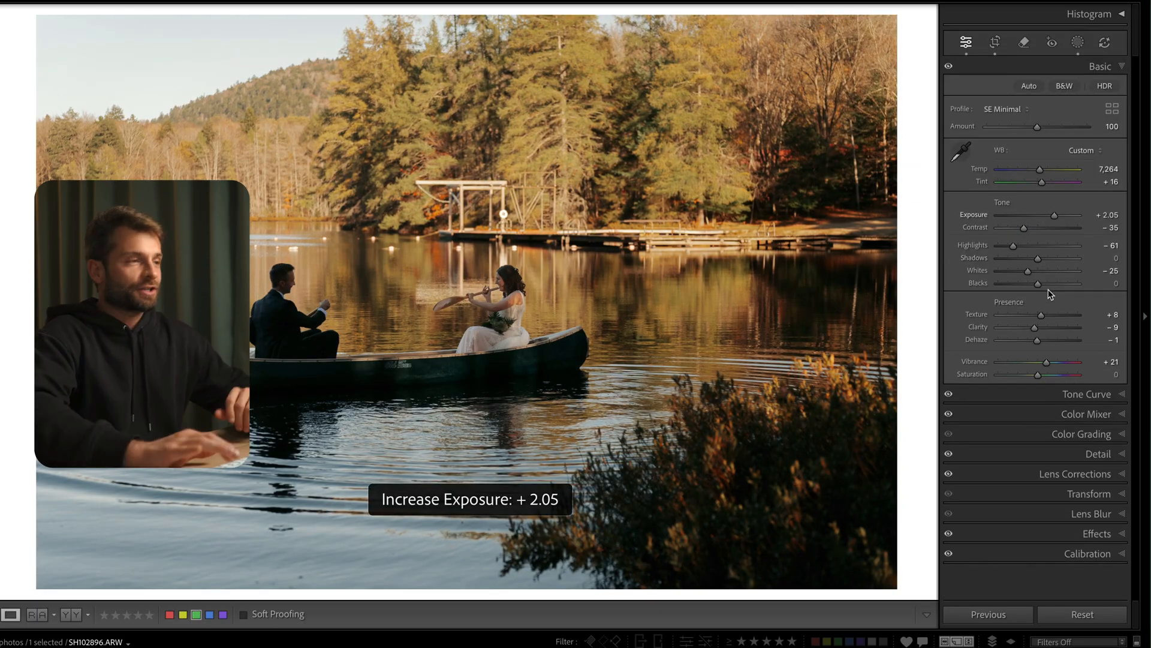
# Reset the photo's edits and set only Exposure to +1.32
pyautogui.click(1080, 614)
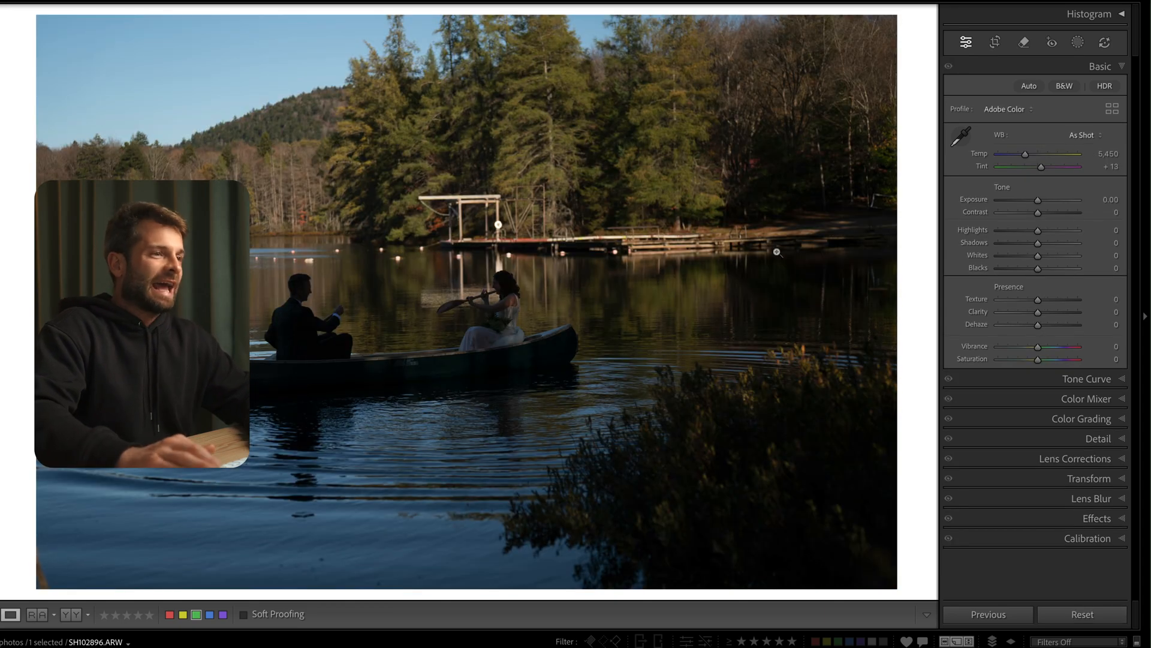
pyautogui.click(994, 41)
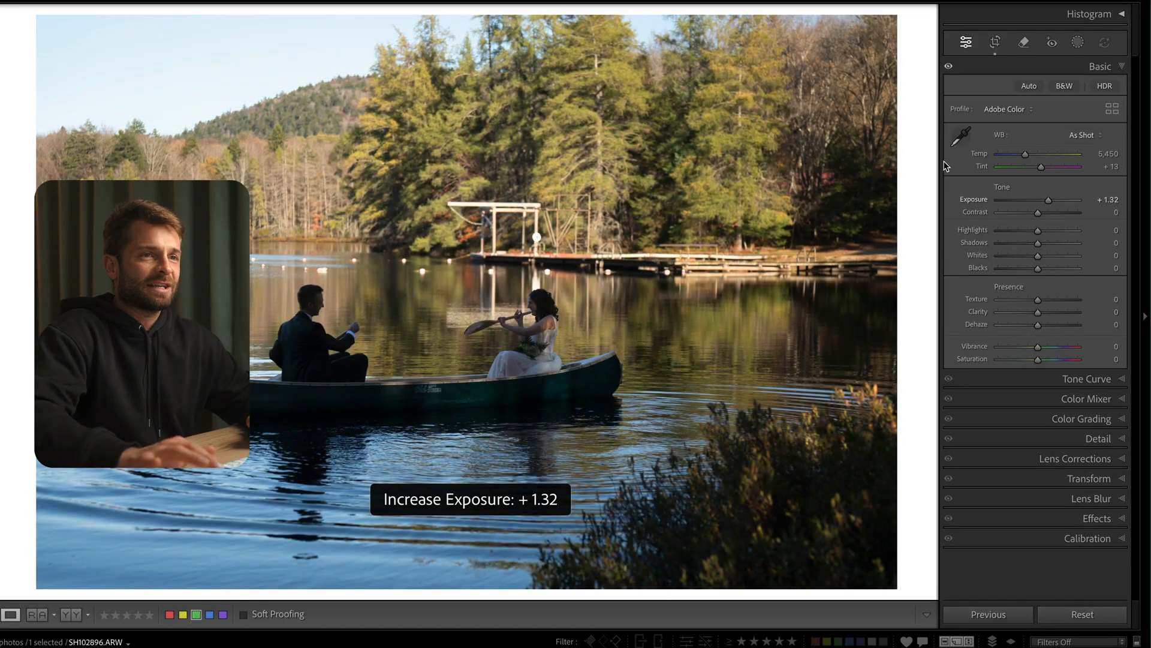
pyautogui.moveTo(1025, 153); pyautogui.dragTo(1049, 153)
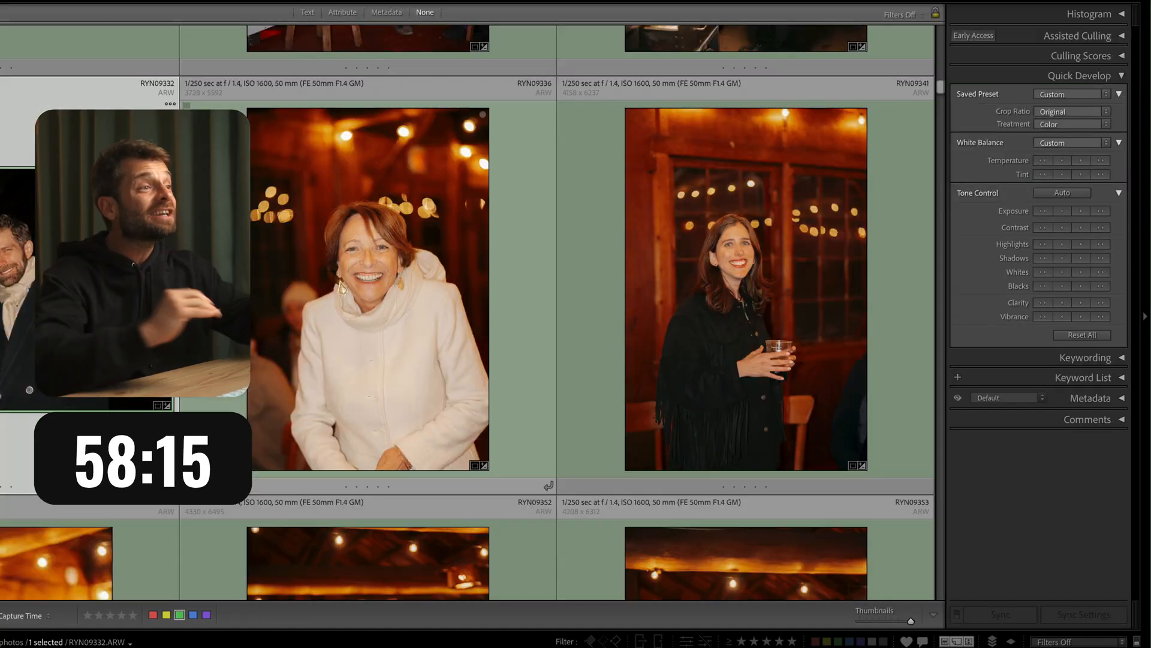
# Scroll down through the reception portrait thumbnails in the Library grid
pyautogui.scroll(-3)
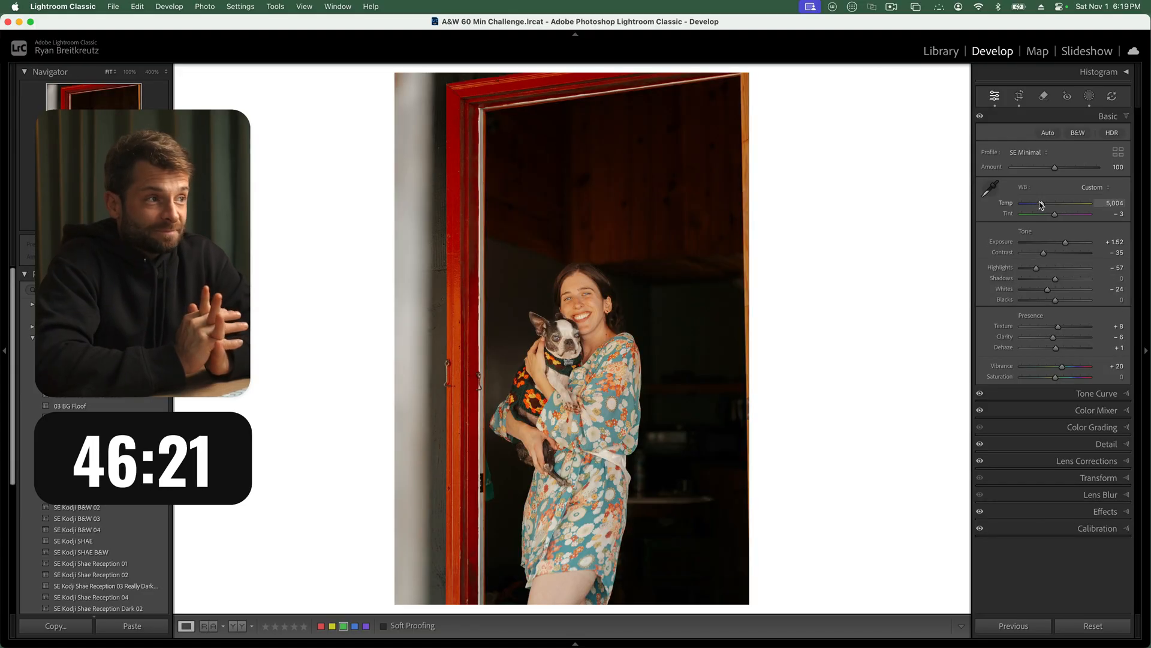
# Adjust Temp on the dog portrait and Saturation on the woman-in-black portrait
pyautogui.click(1088, 96)
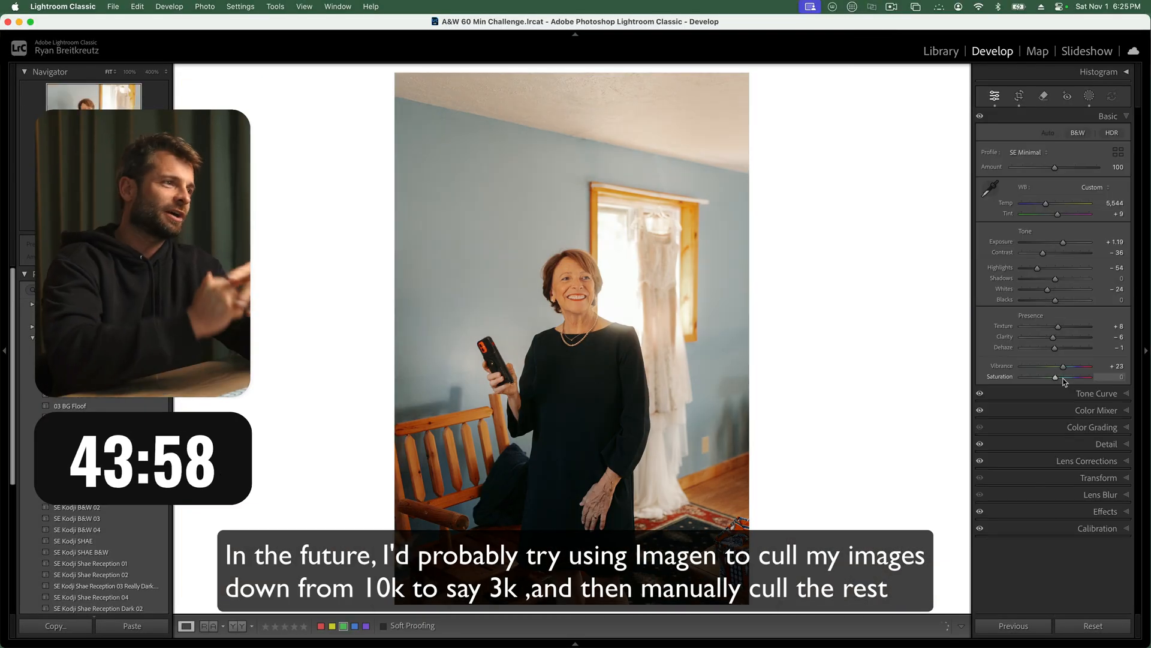
pyautogui.click(1089, 96)
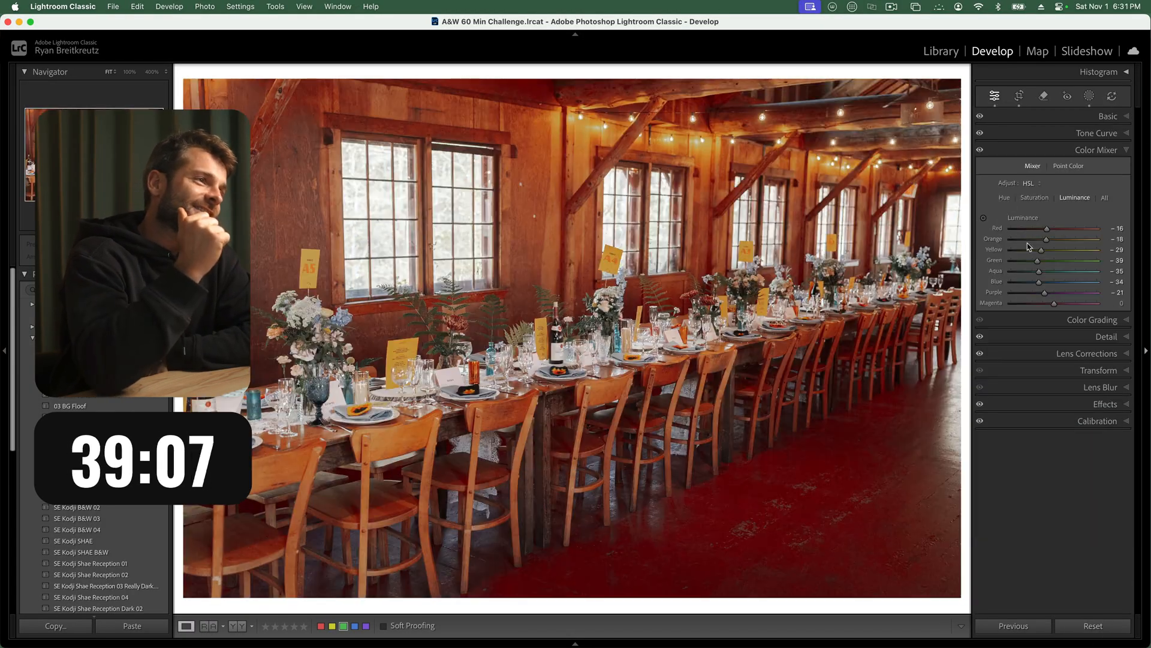
# Adjust colour luminance and Green saturation on the reception table photo
pyautogui.click(54, 626)
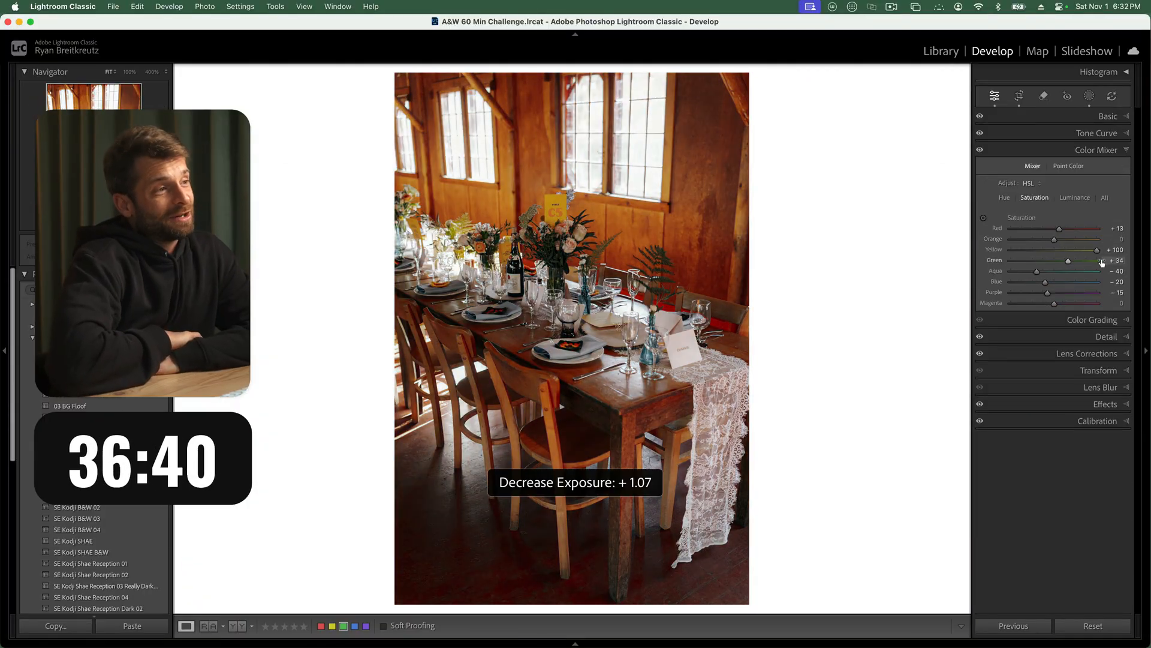
pyautogui.click(1019, 96)
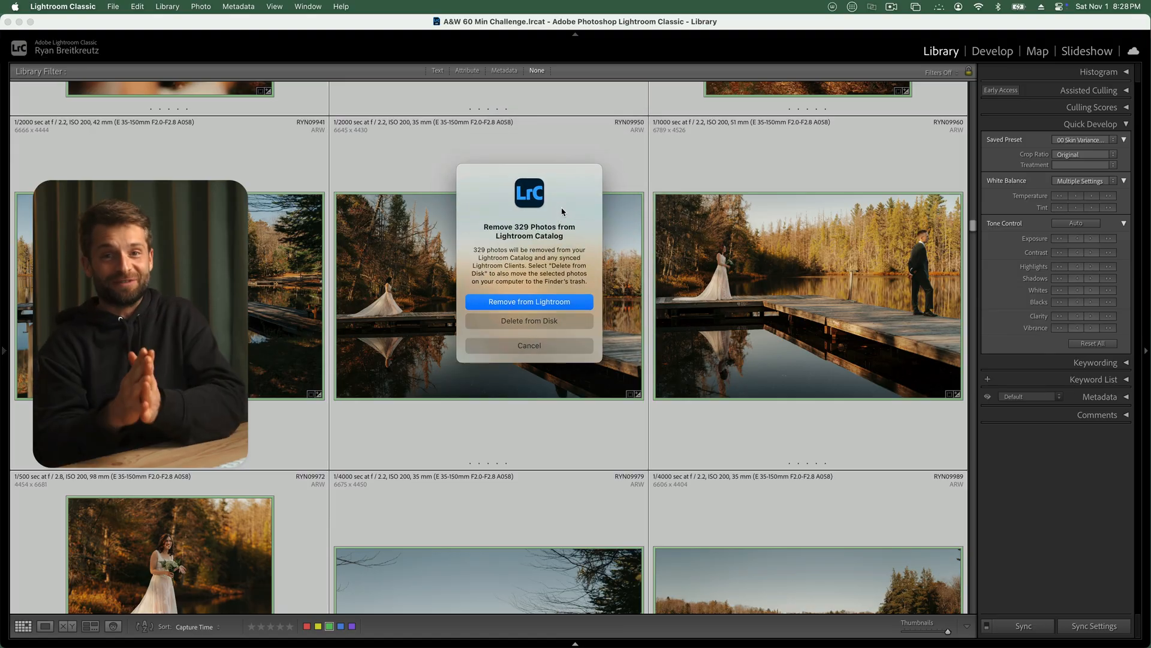
# Confirm removing the 329 photos from Lightroom and scroll the remaining couple portraits
pyautogui.click(529, 302)
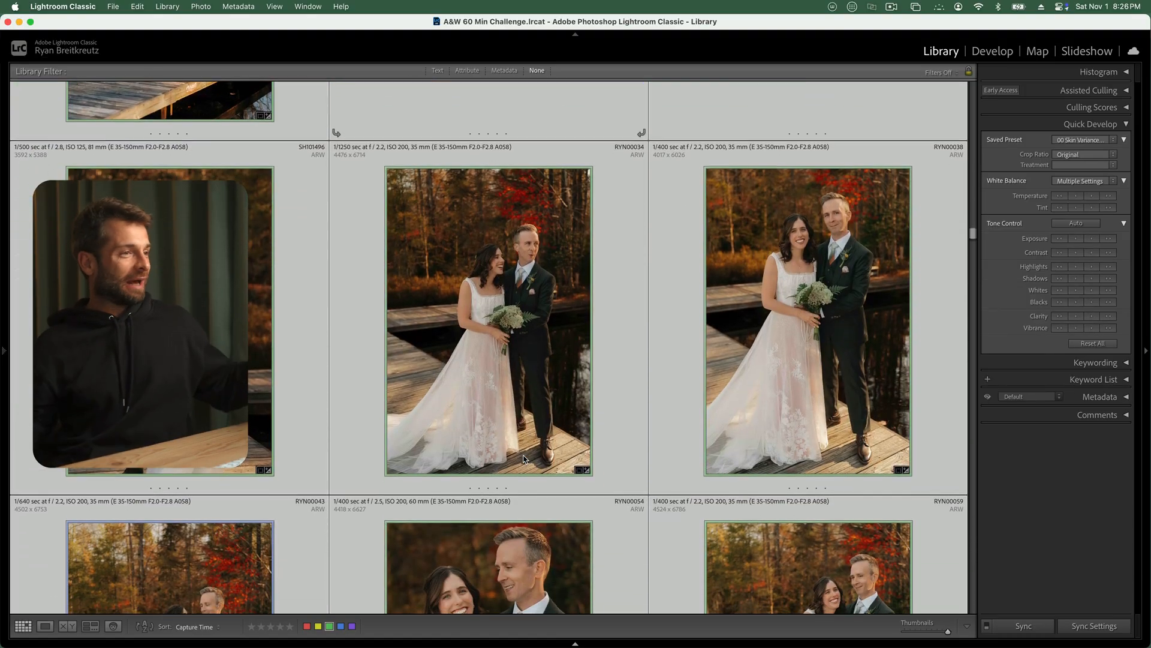
pyautogui.scroll(-3)
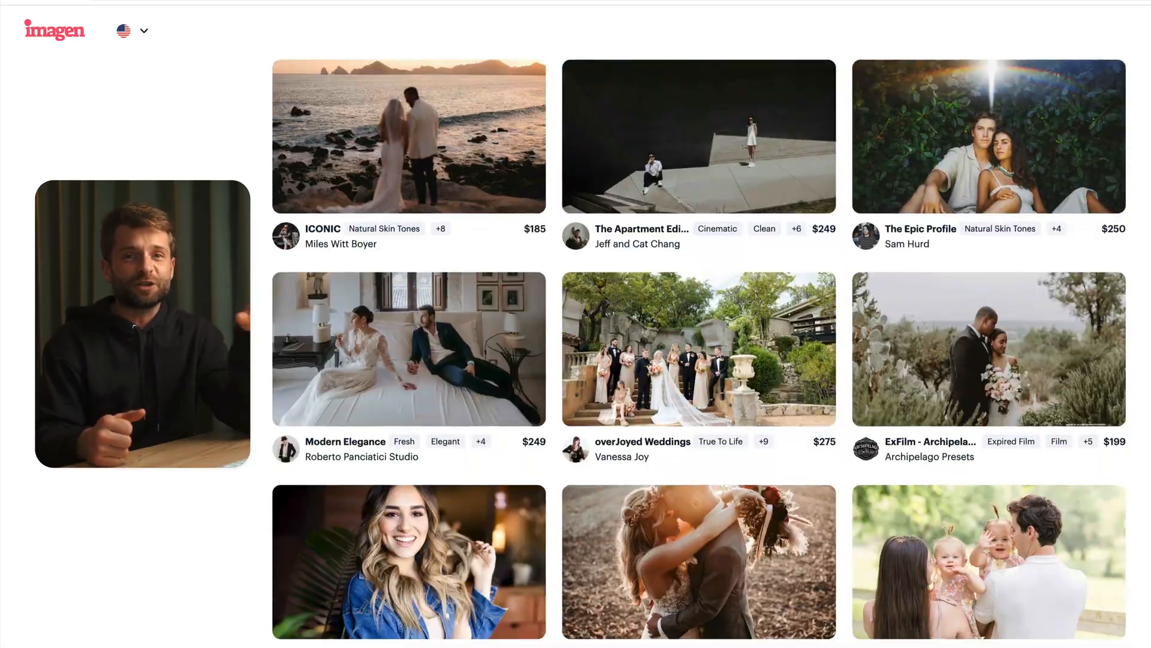
# Scroll through Imagen's marketplace profiles, from ICONIC ($185) to Dark Elegance ($80)
pyautogui.scroll(-3)
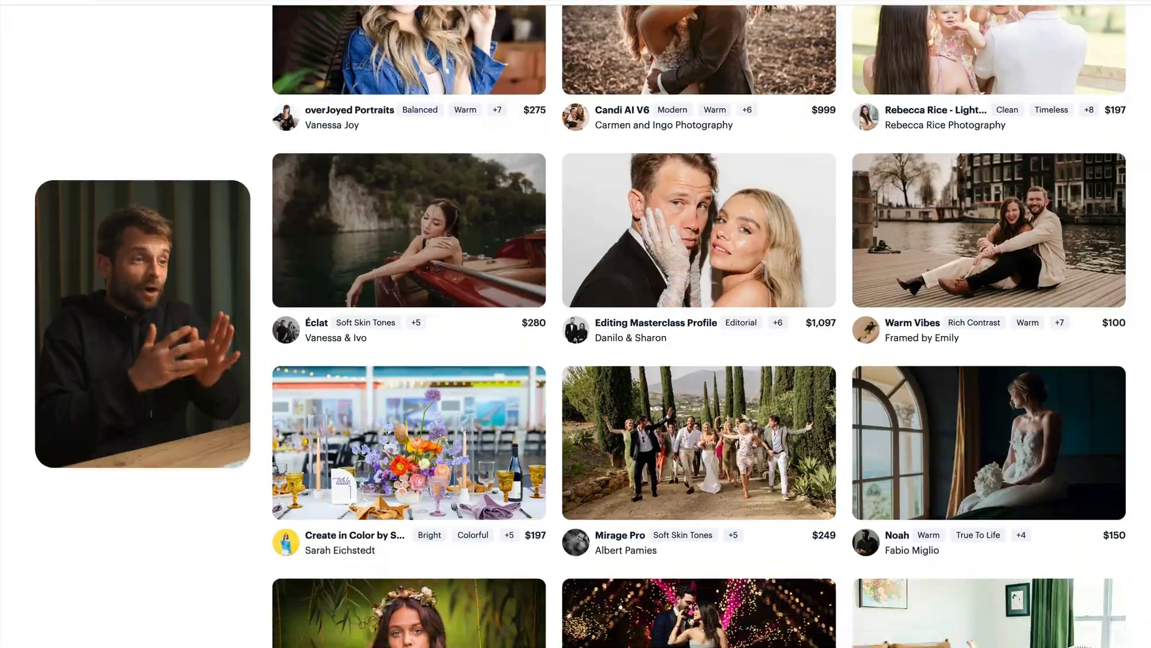
pyautogui.scroll(-3)
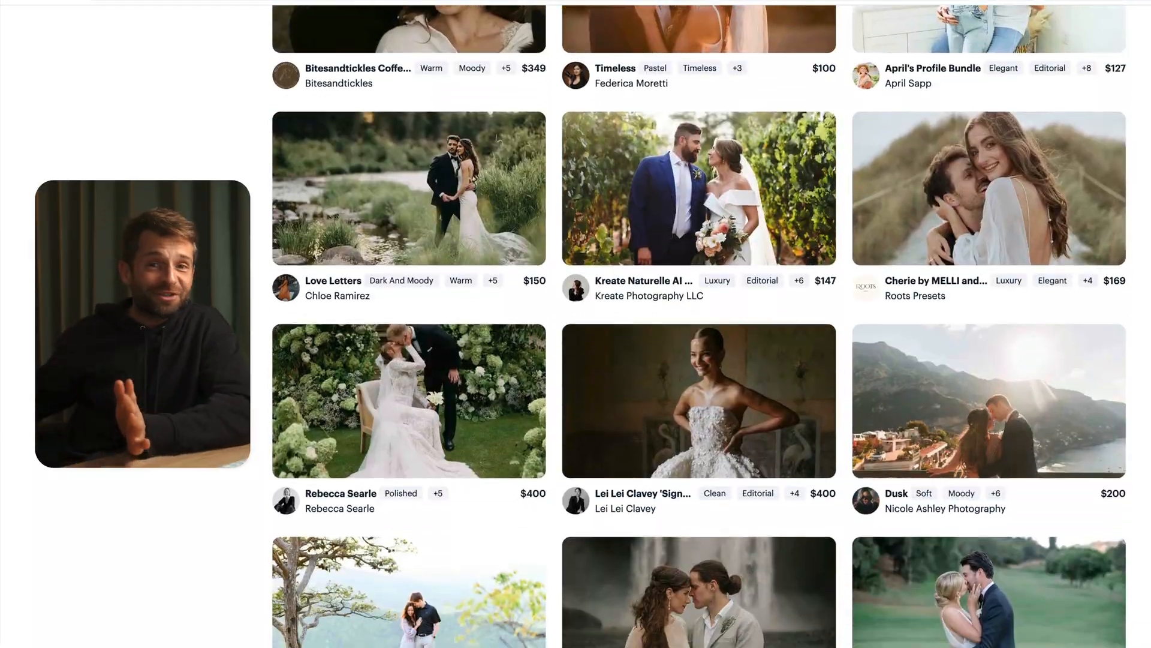
pyautogui.scroll(-3)
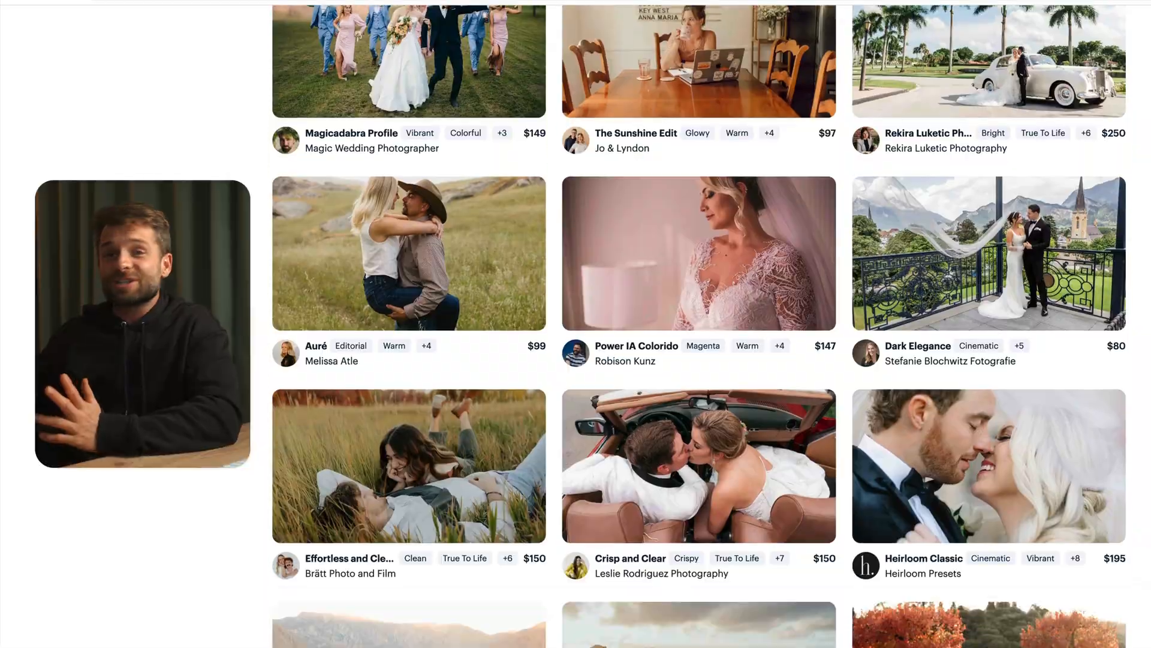